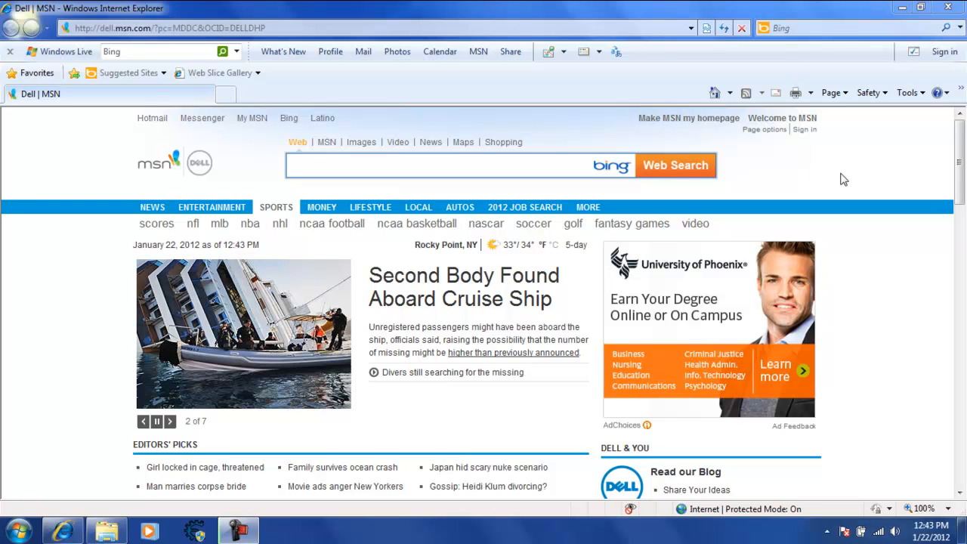
mouse_move(858, 179)
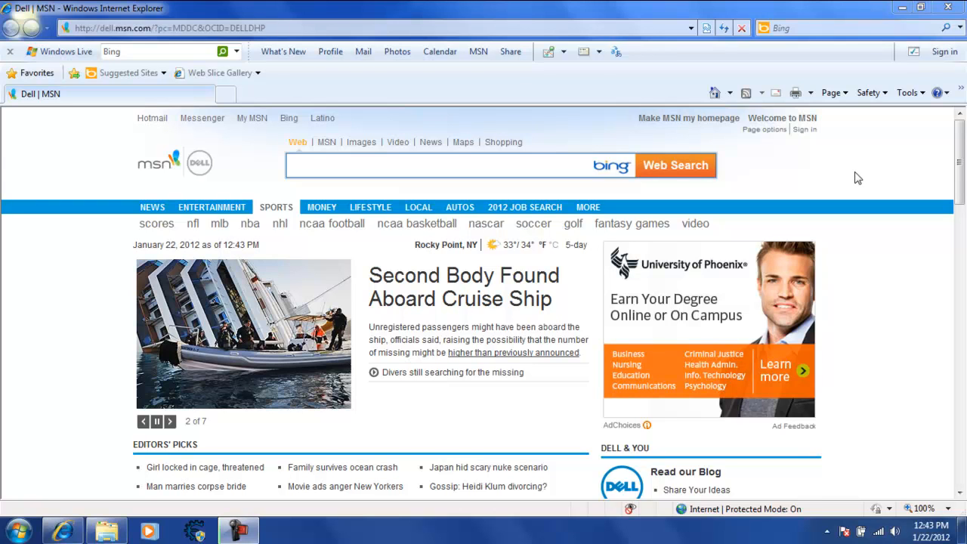
Replace the MSN address with roblox and load the Roblox member home page
left_click(170, 420)
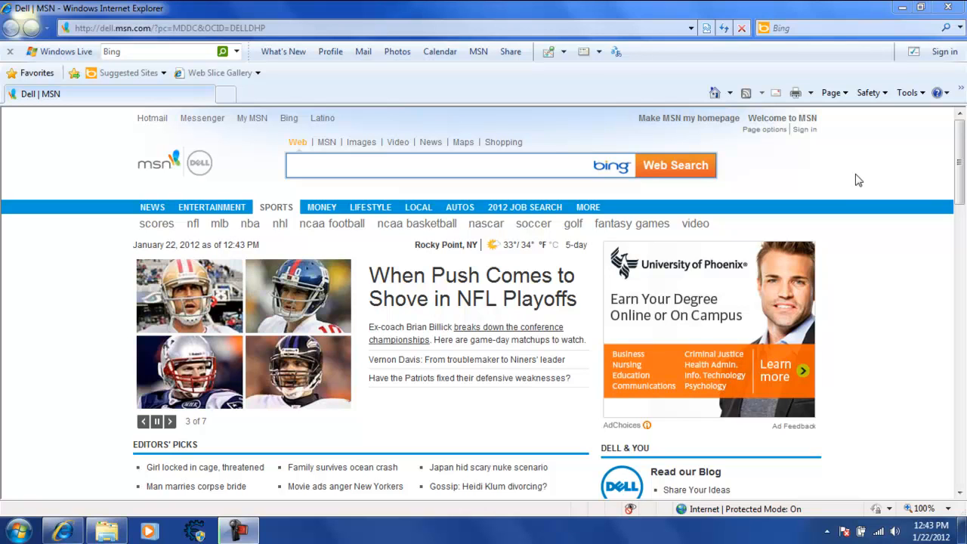
left_click(169, 421)
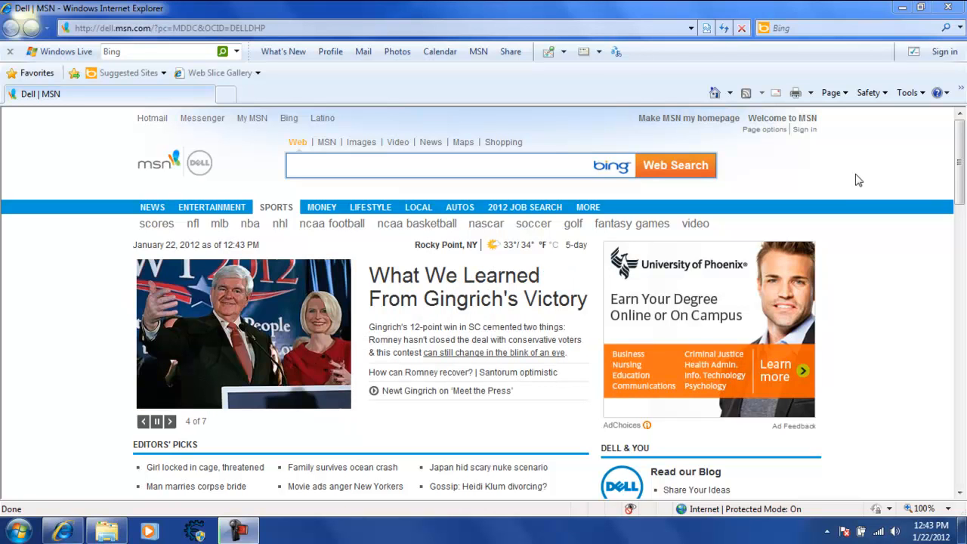
mouse_move(641, 6)
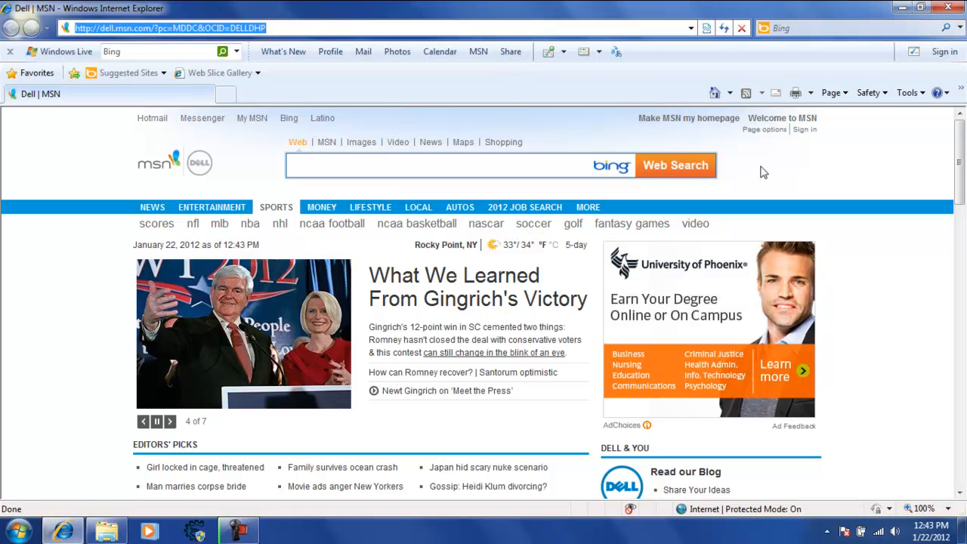
left_click(170, 422)
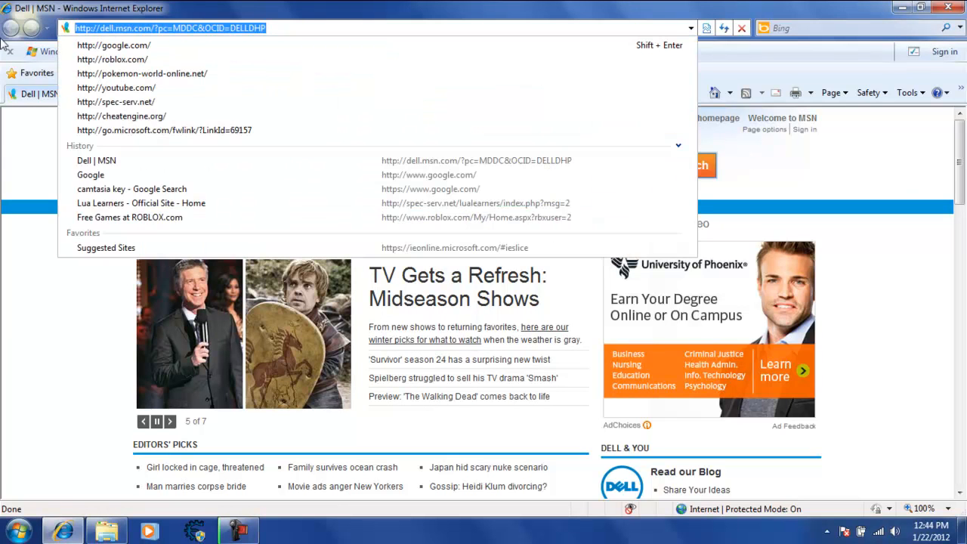
type("roblox.com/my/home.aspx")
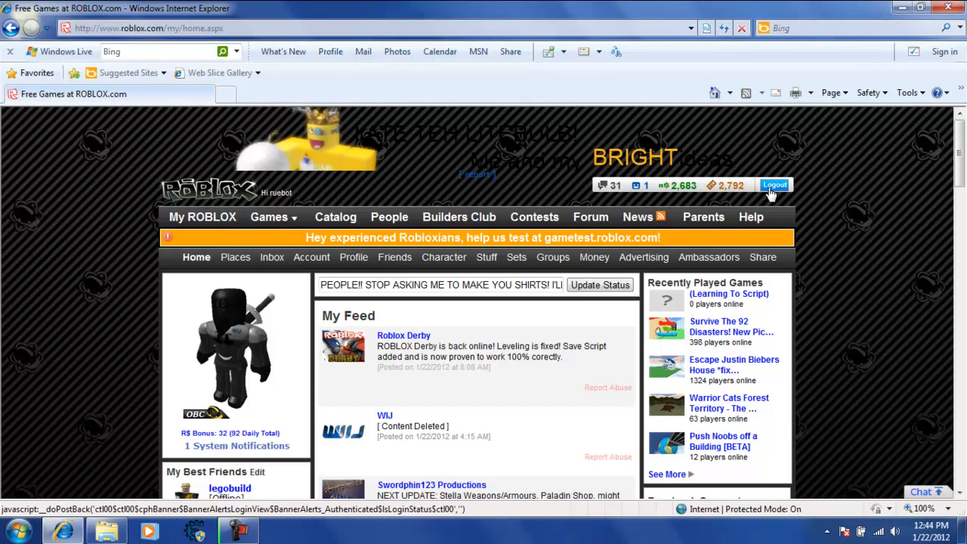
Log out of the Roblox account and choose Register under Member Login
left_click(774, 184)
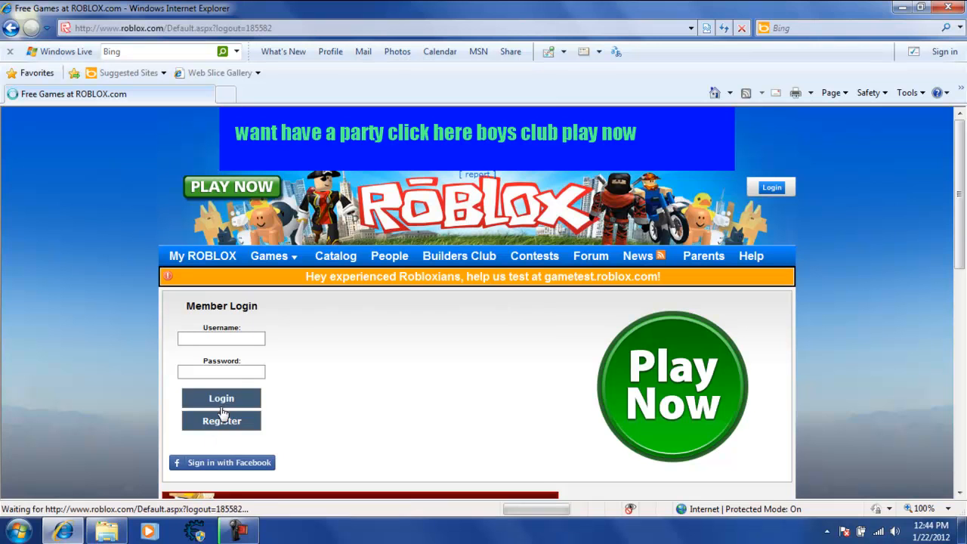
left_click(220, 420)
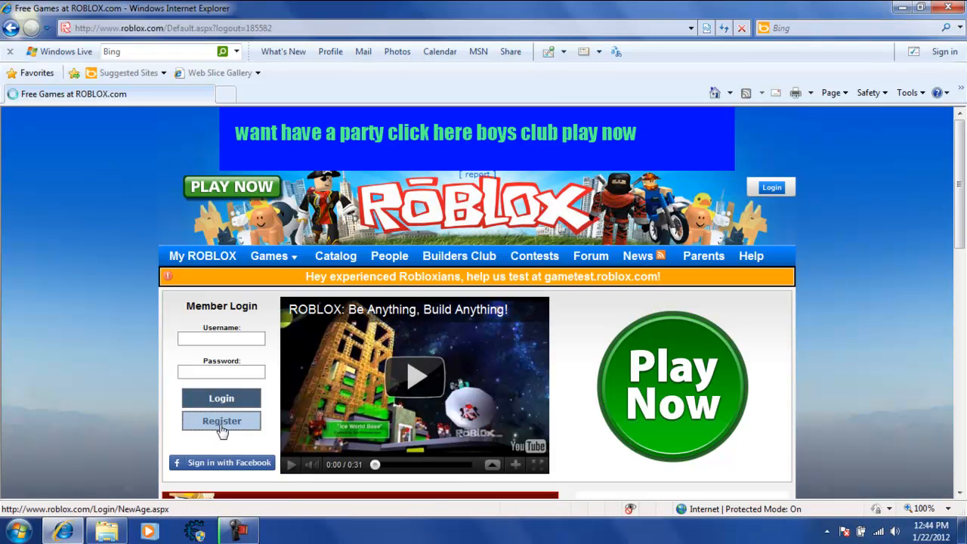
left_click(221, 421)
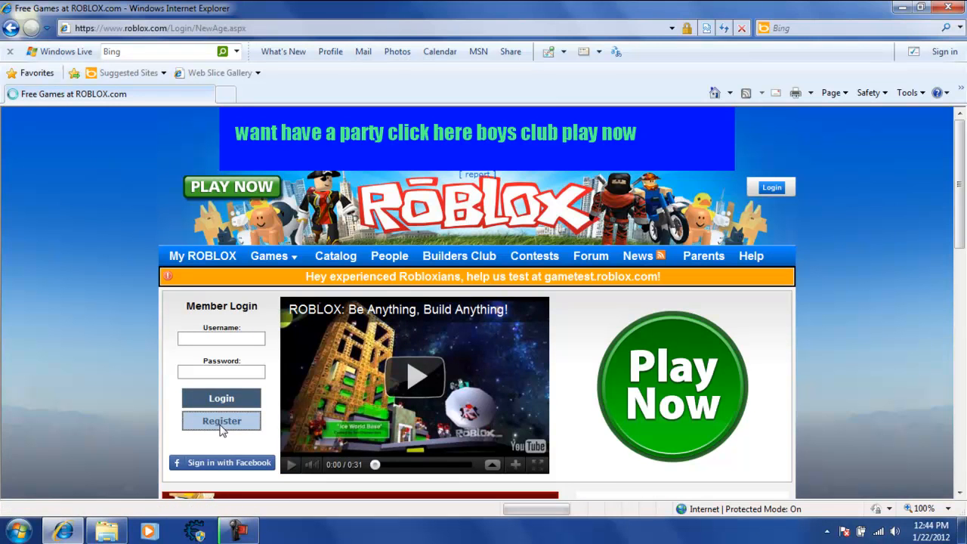
Submit a February 1995 birthday as a Boy and reach the character name and password form
left_click(220, 420)
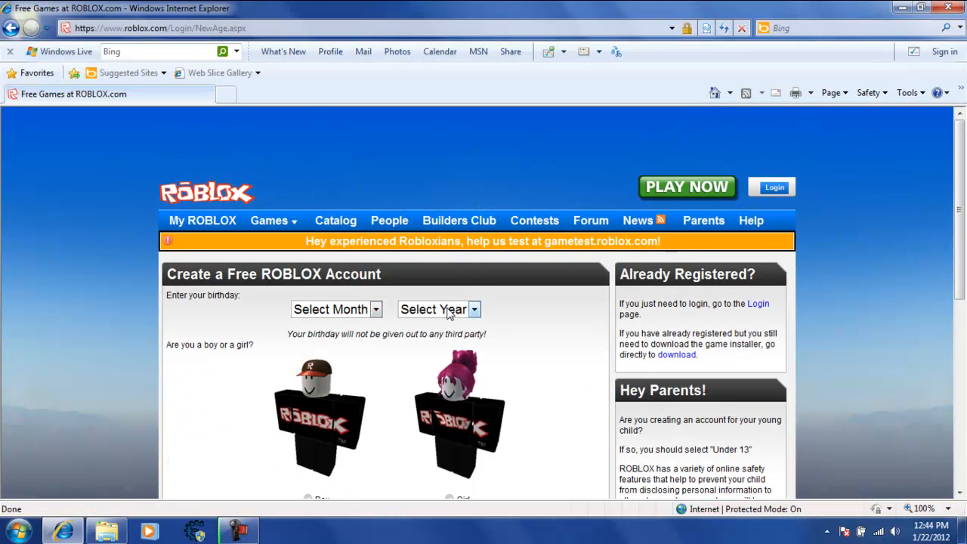
mouse_move(357, 311)
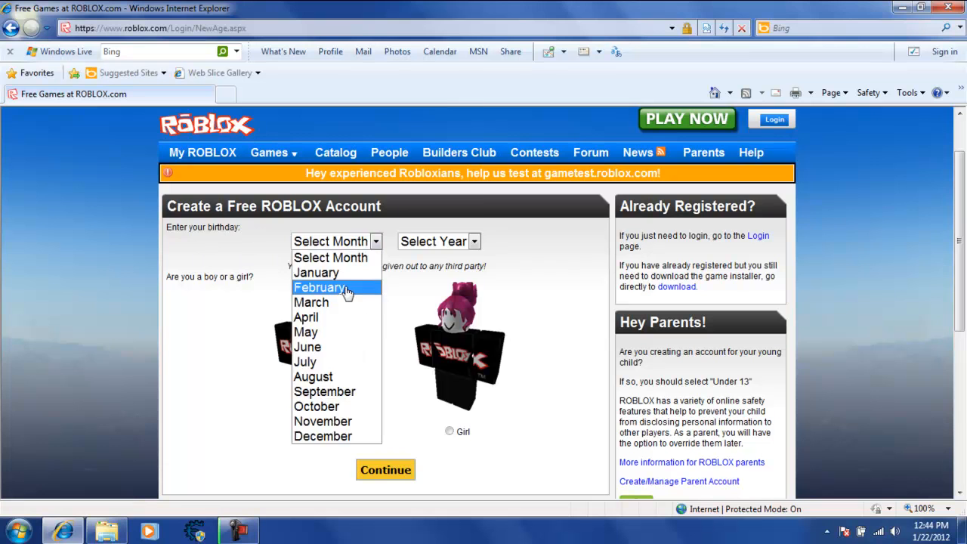
left_click(319, 287)
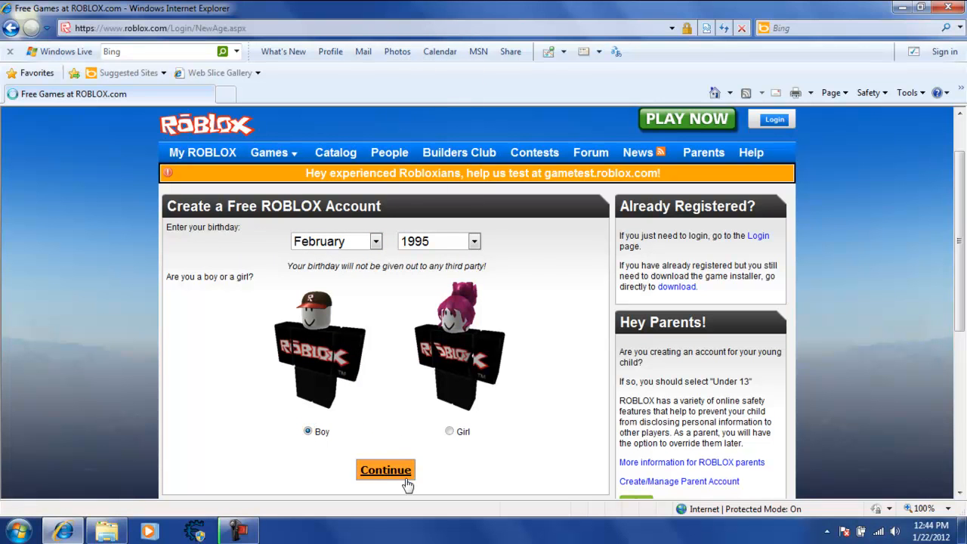
left_click(386, 469)
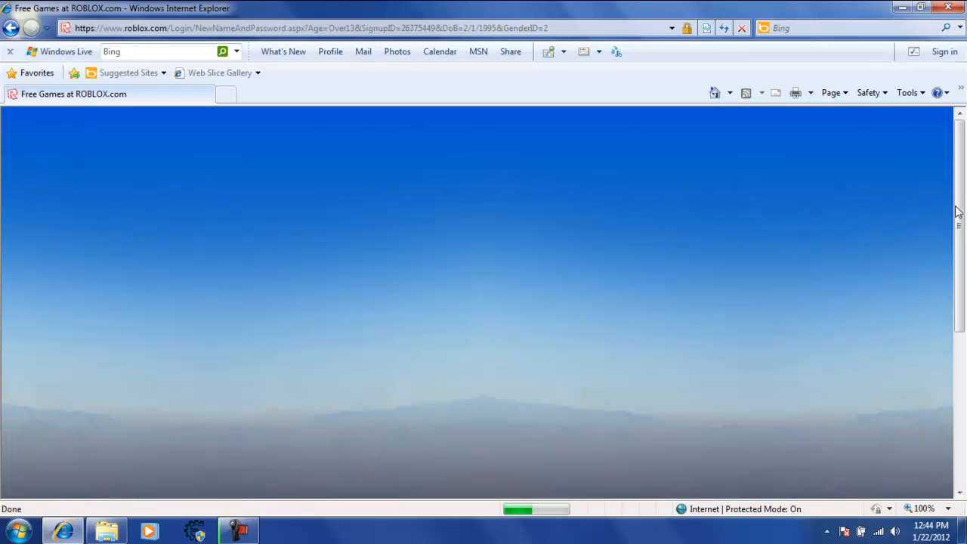
scroll("down", 3)
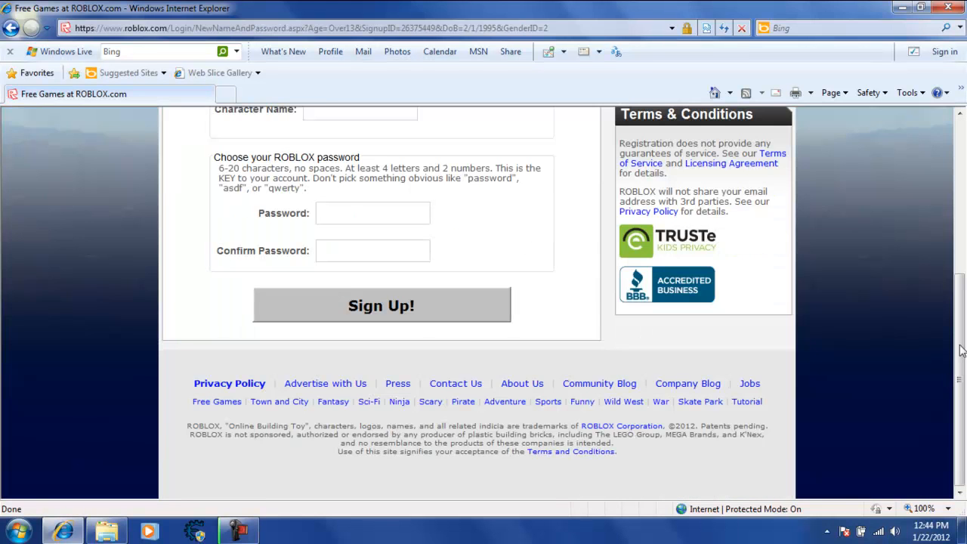
scroll("up", 3)
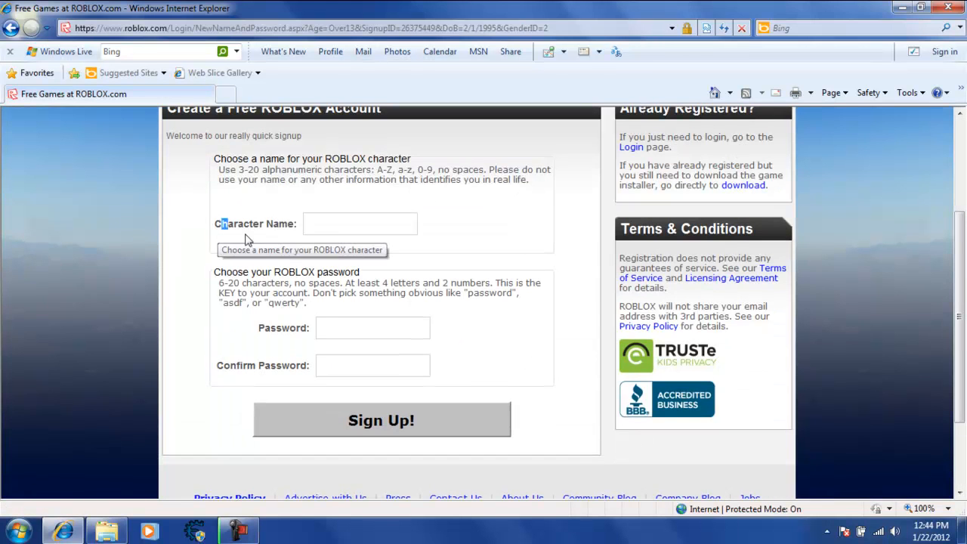
mouse_move(254, 372)
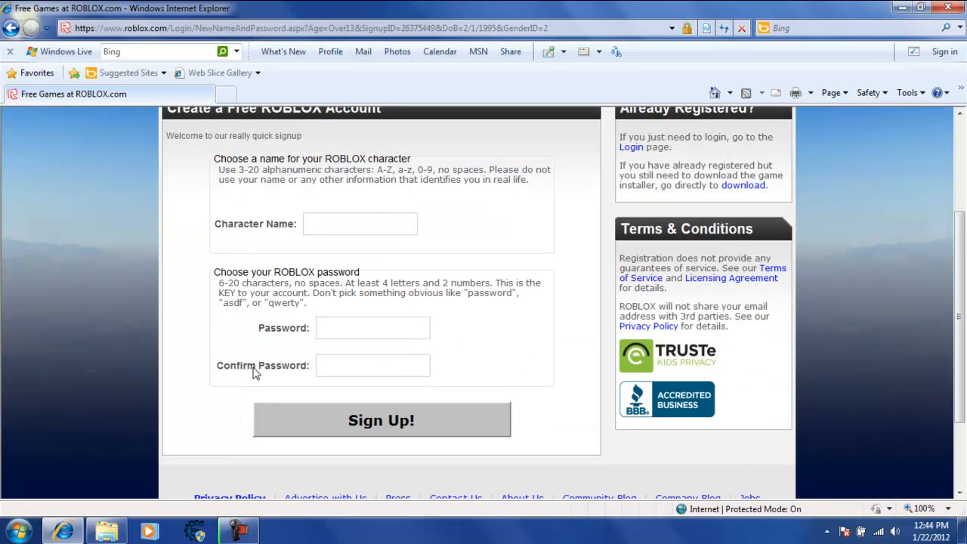
left_click(372, 364)
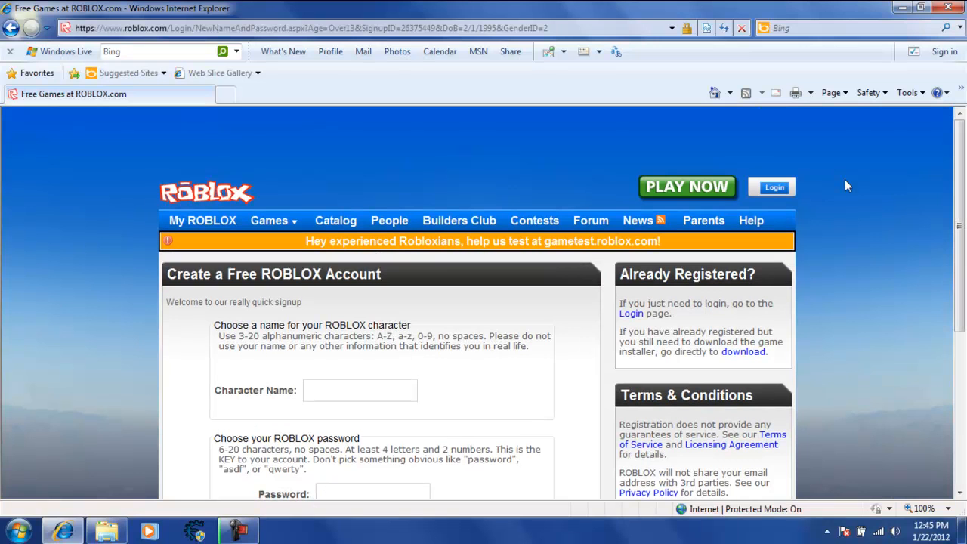
Log in as uebot with the password to return to the member home page
left_click(774, 187)
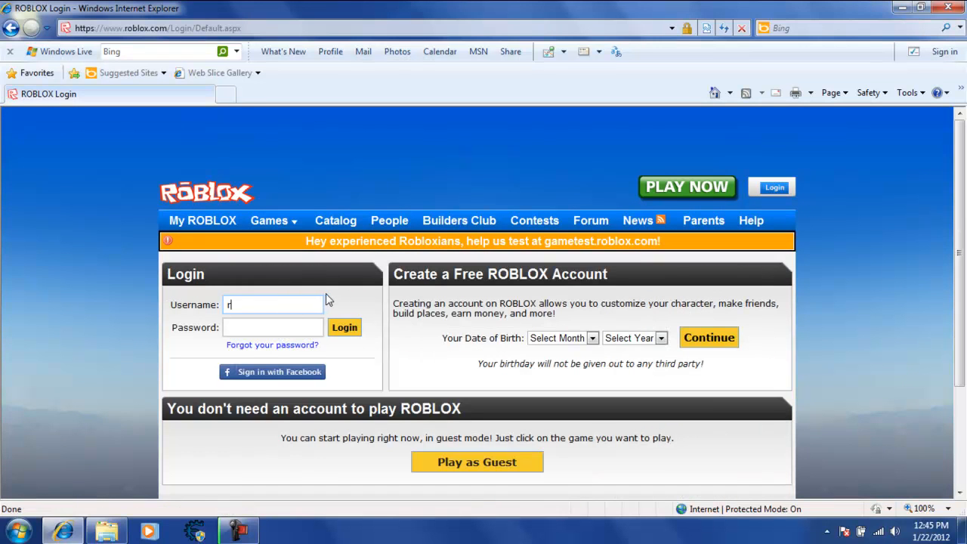
type("uebot")
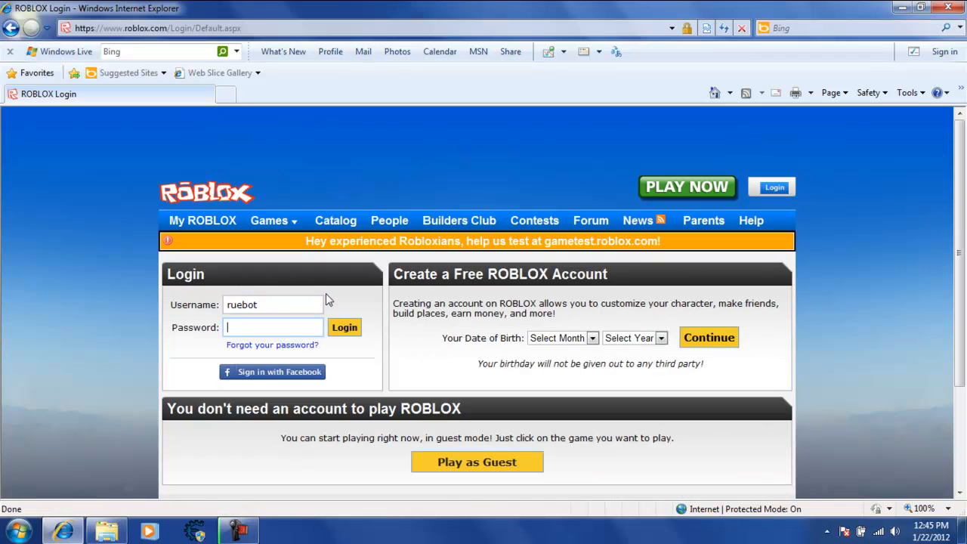
type("password")
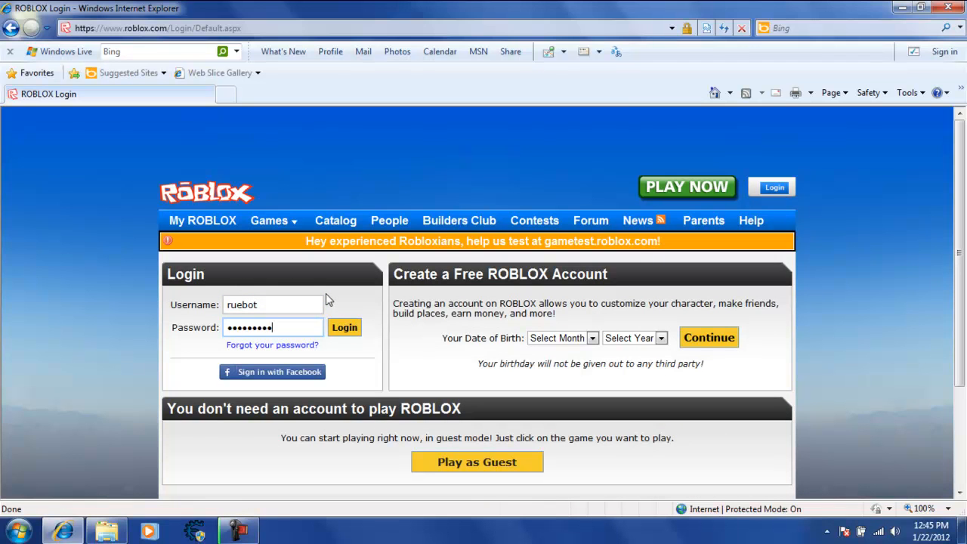
left_click(344, 326)
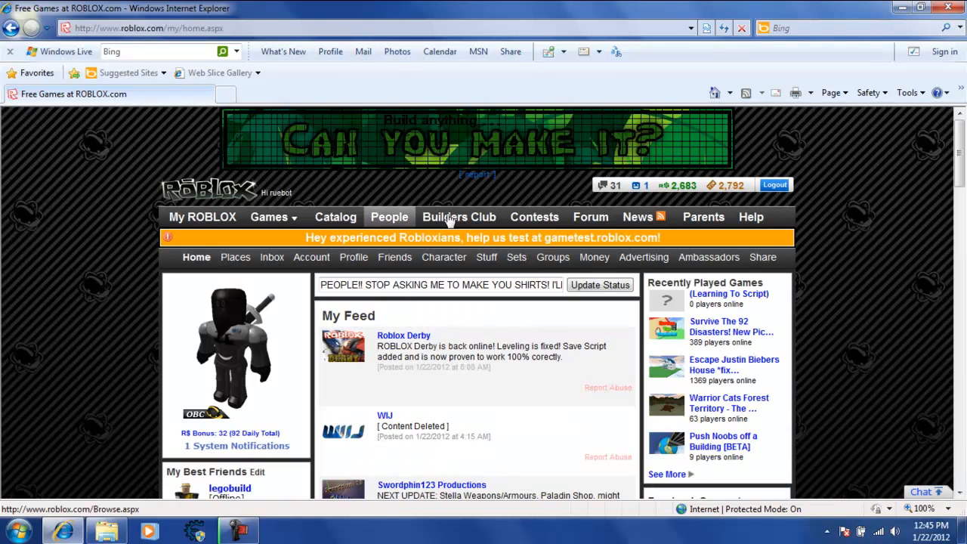
mouse_move(174, 139)
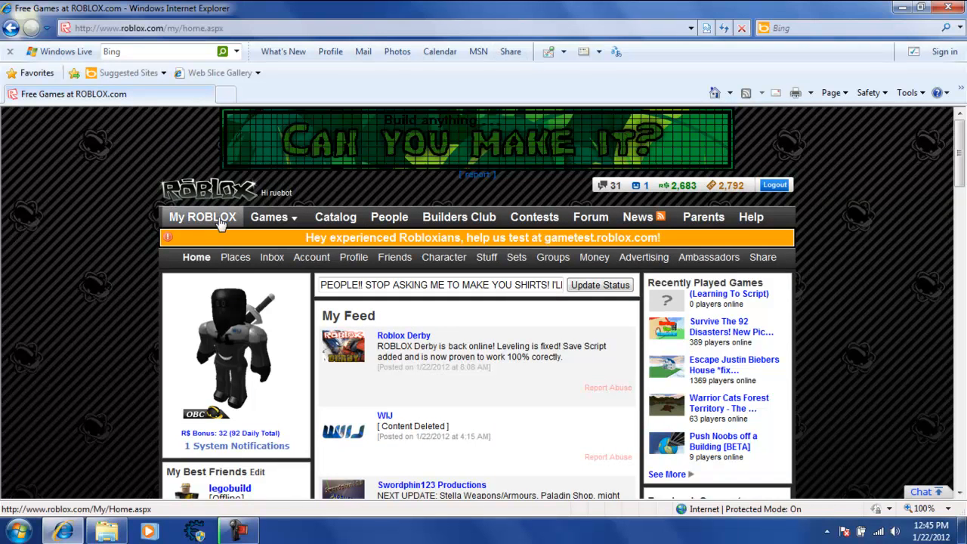
mouse_move(228, 249)
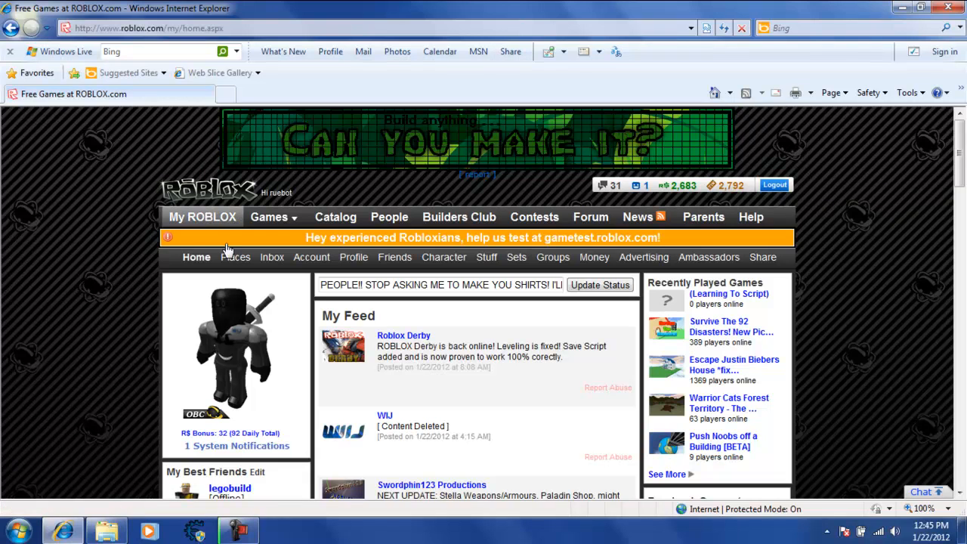
mouse_move(193, 230)
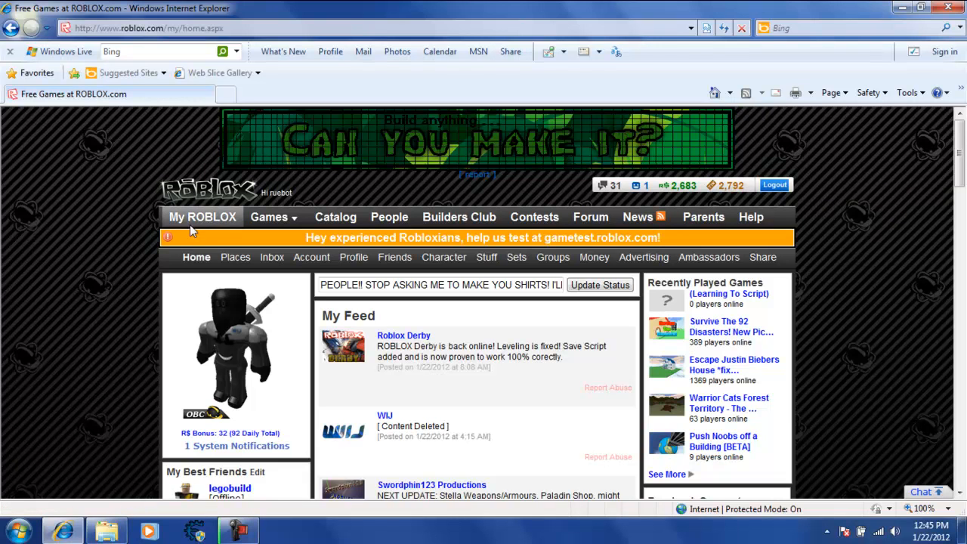
mouse_move(353, 257)
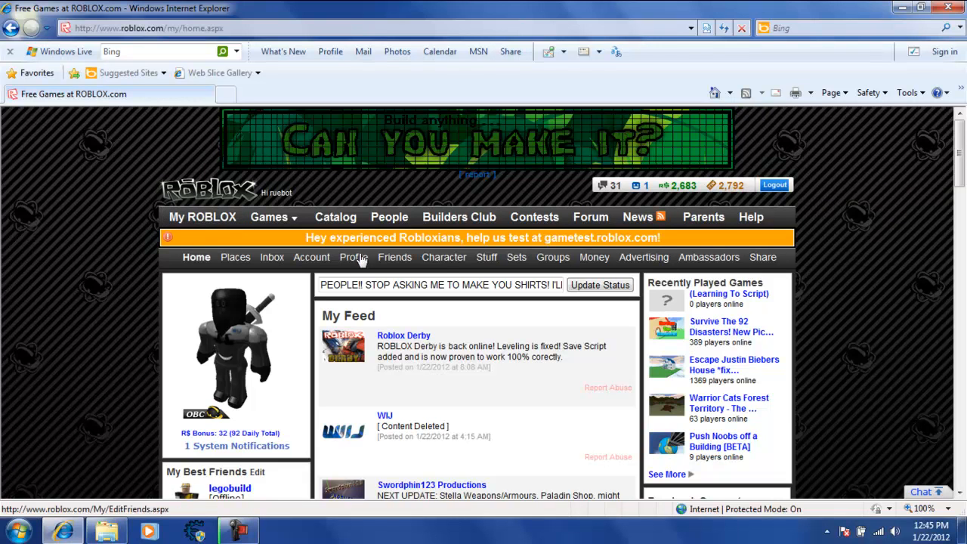
left_click(196, 257)
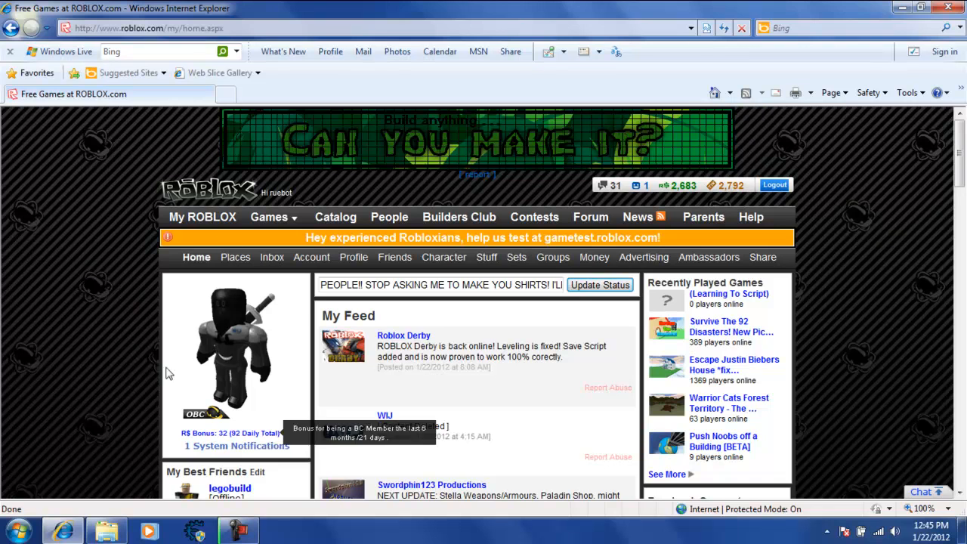
mouse_move(130, 232)
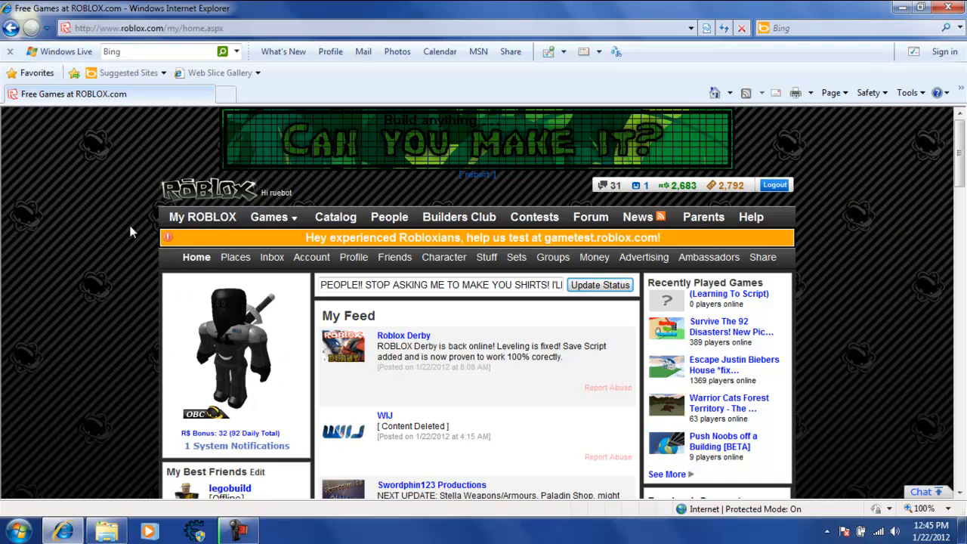
mouse_move(206, 425)
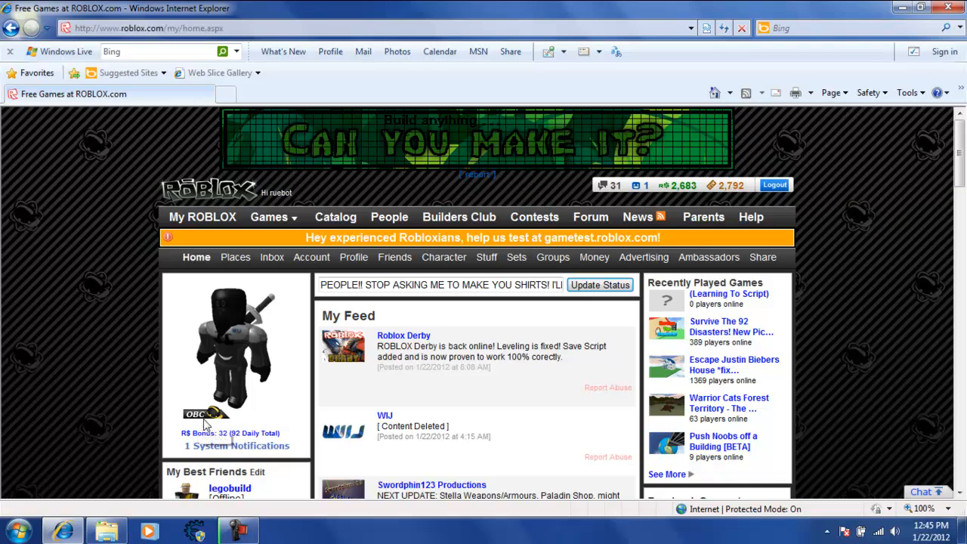
mouse_move(224, 421)
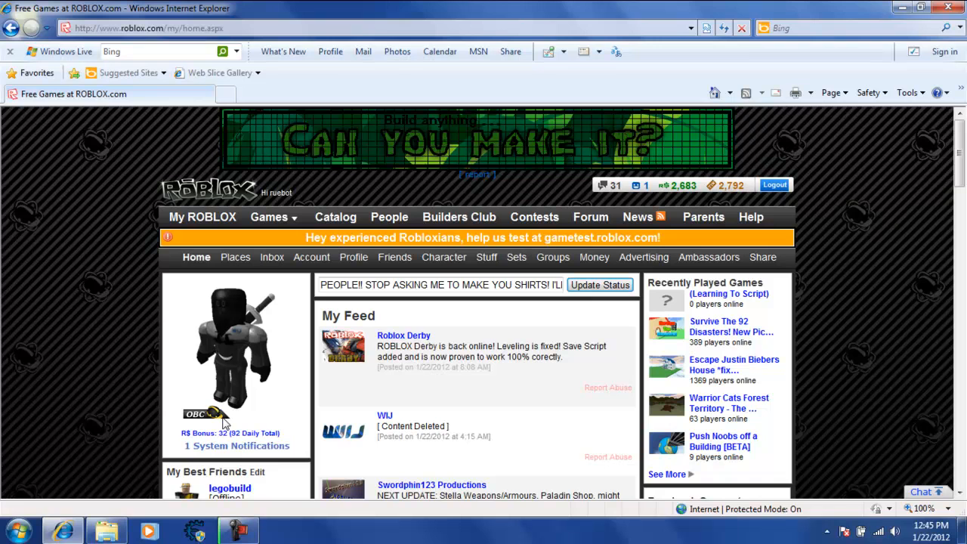
mouse_move(3, 257)
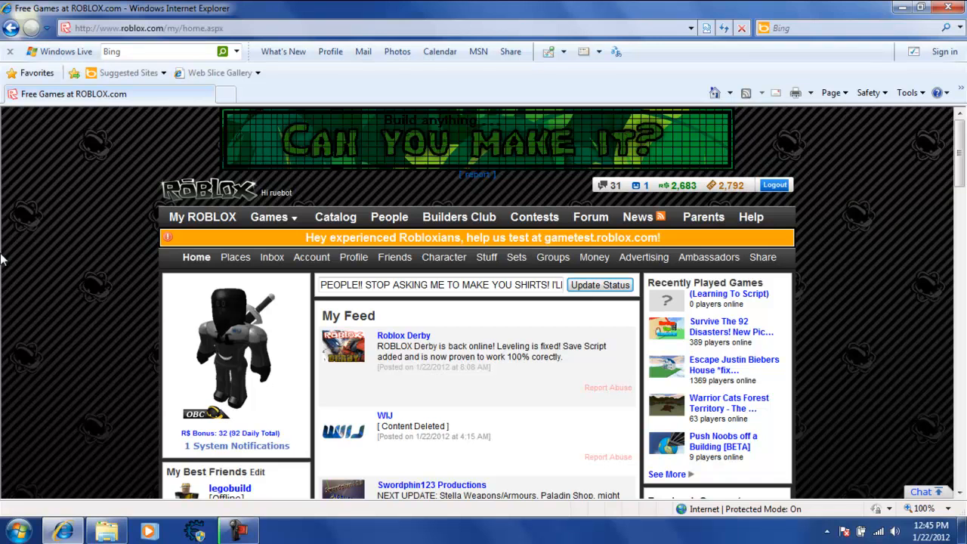
mouse_move(440, 173)
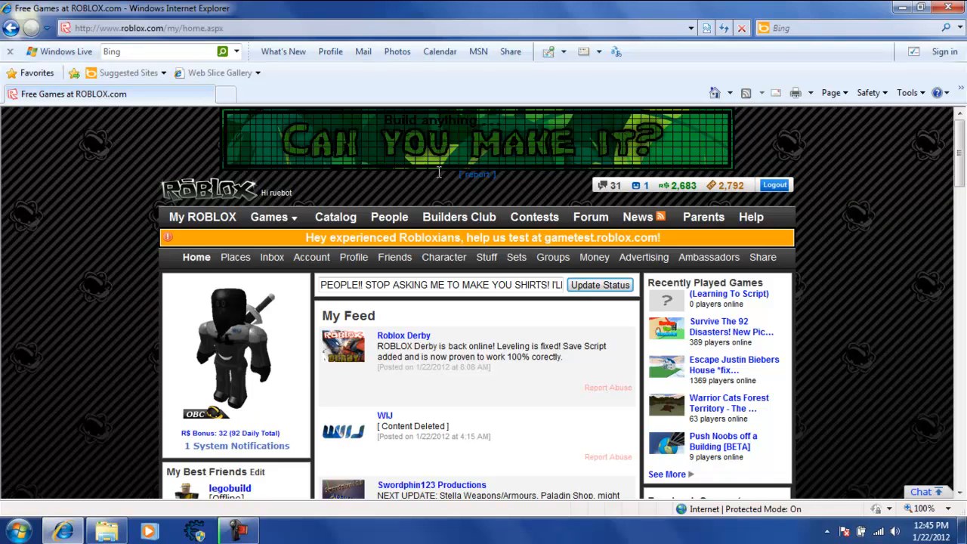
mouse_move(619, 475)
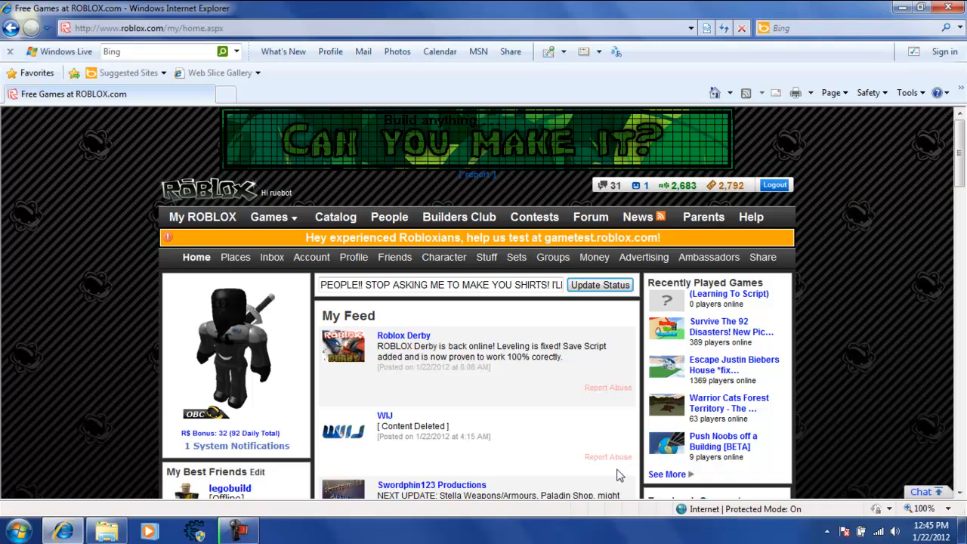
mouse_move(610, 475)
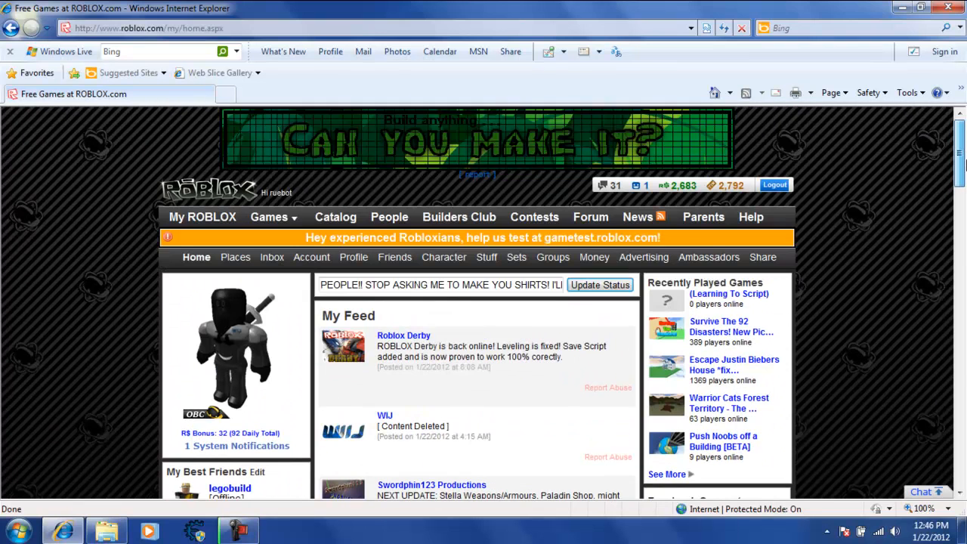
mouse_move(634, 184)
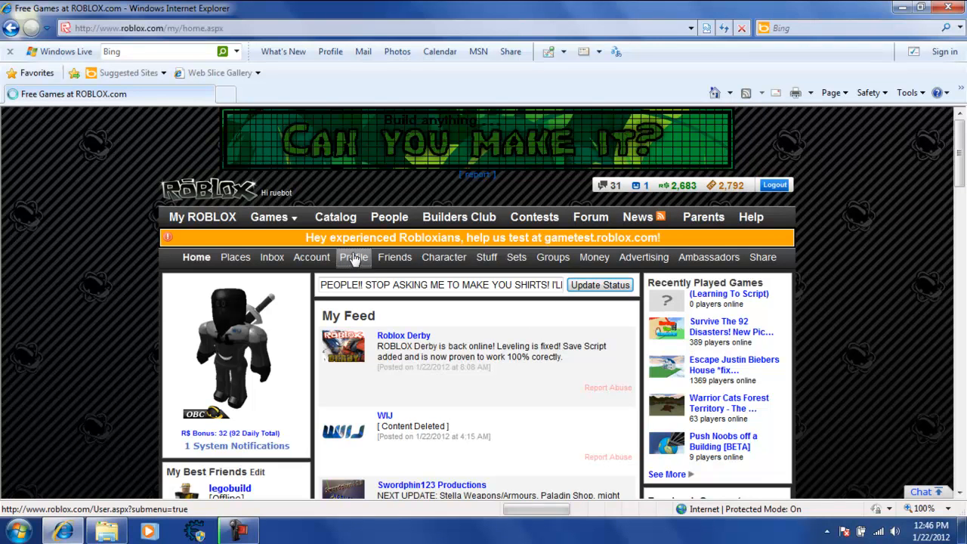
View the profile page's Active Places, badges and My Friends sections
left_click(354, 257)
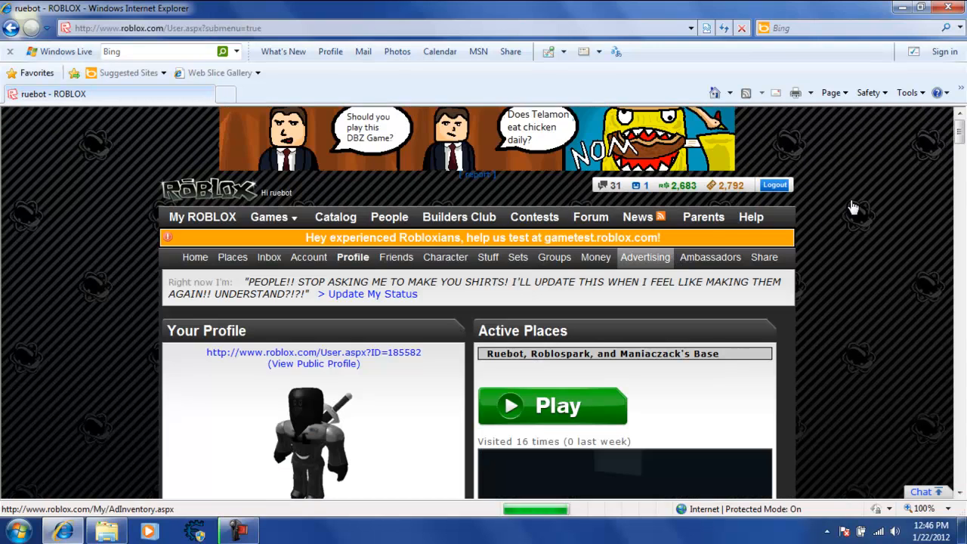
scroll("down", 3)
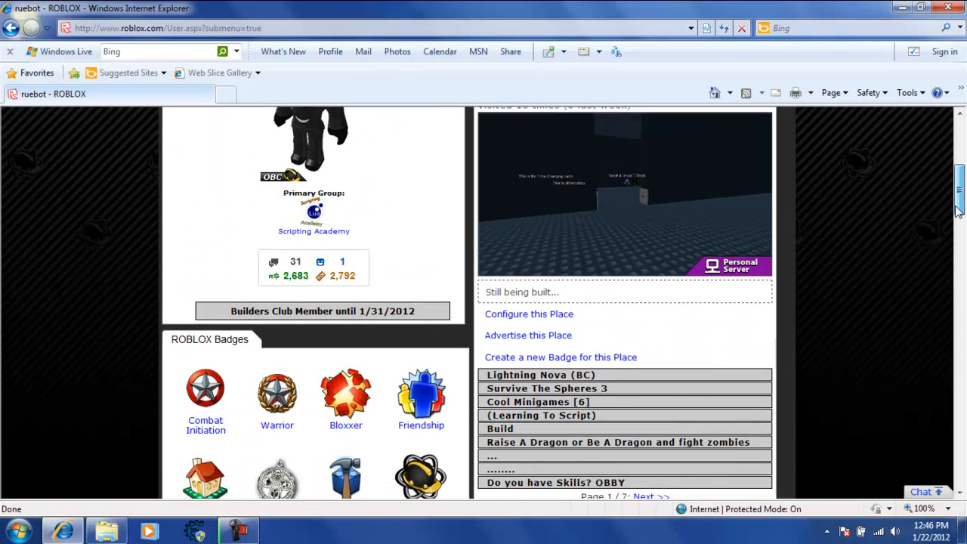
scroll("down", 3)
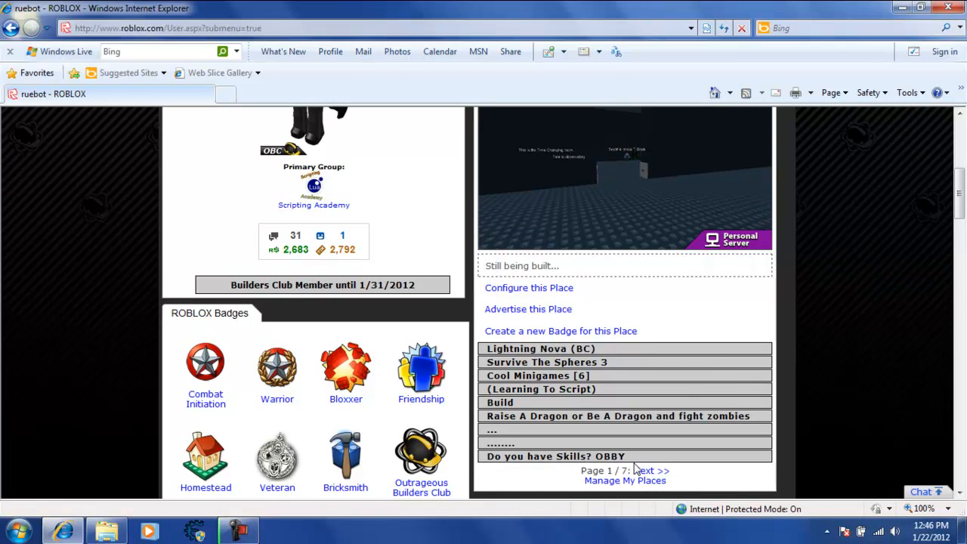
scroll("down", 3)
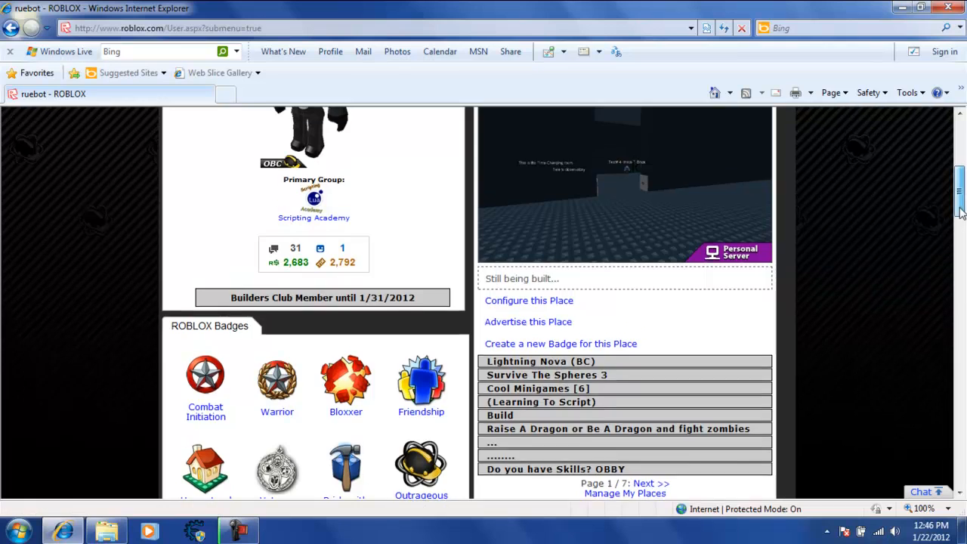
scroll("down", 3)
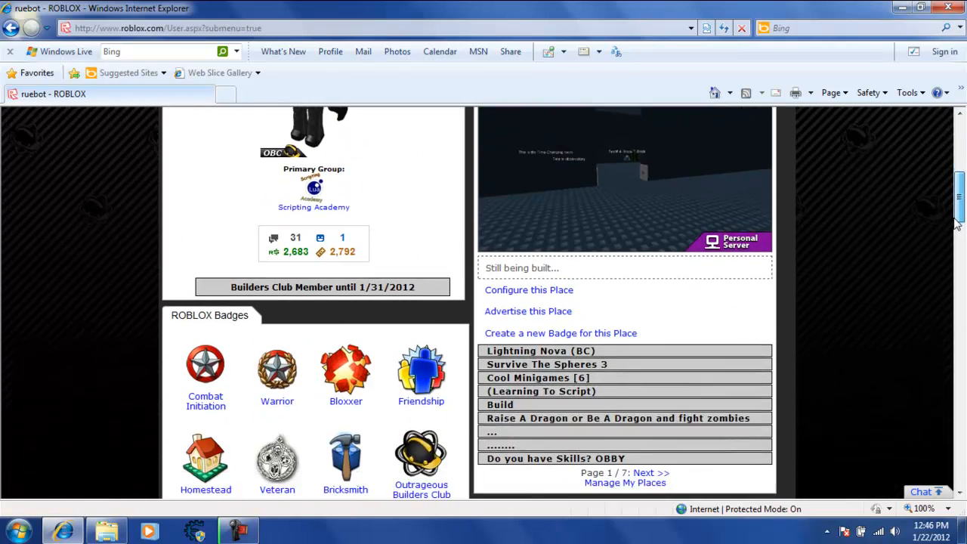
scroll("down", 3)
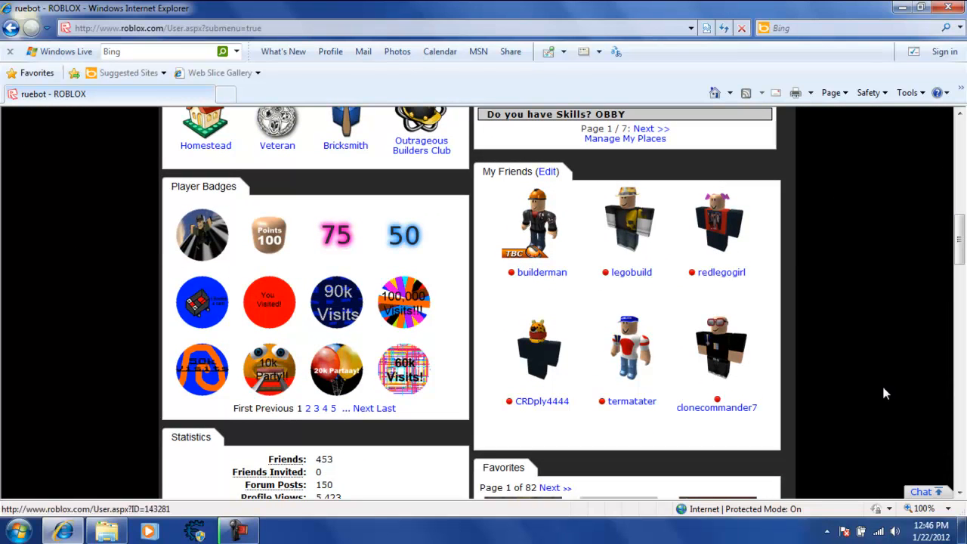
scroll("down", 3)
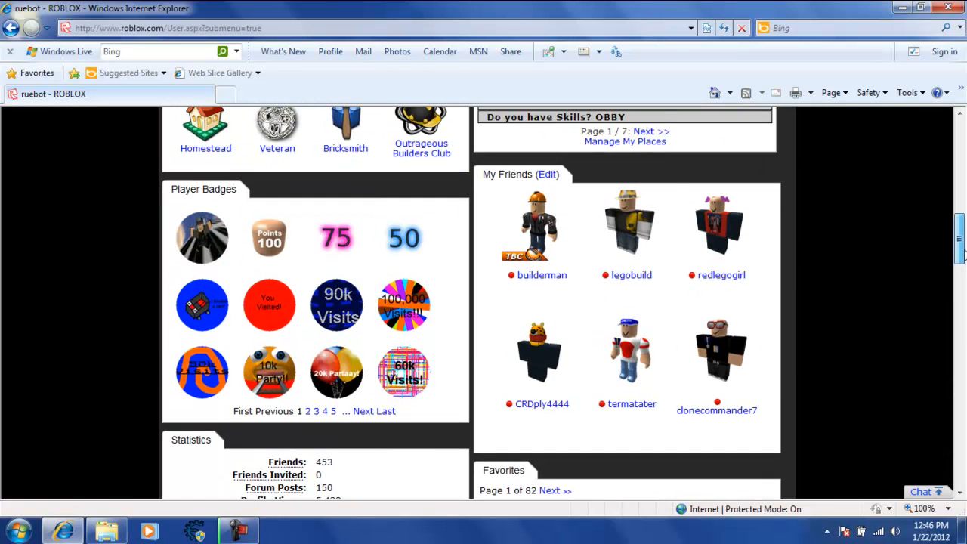
mouse_move(628, 219)
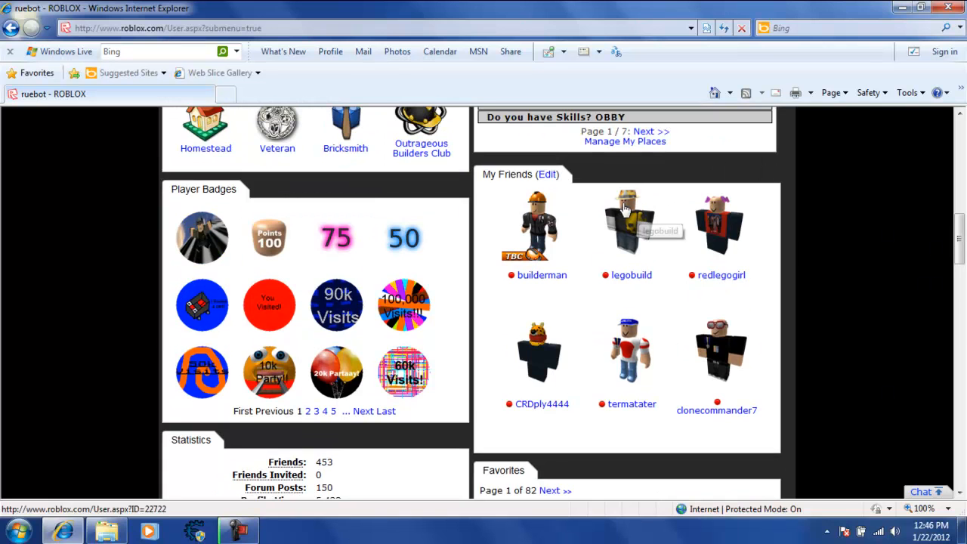
scroll("up", 3)
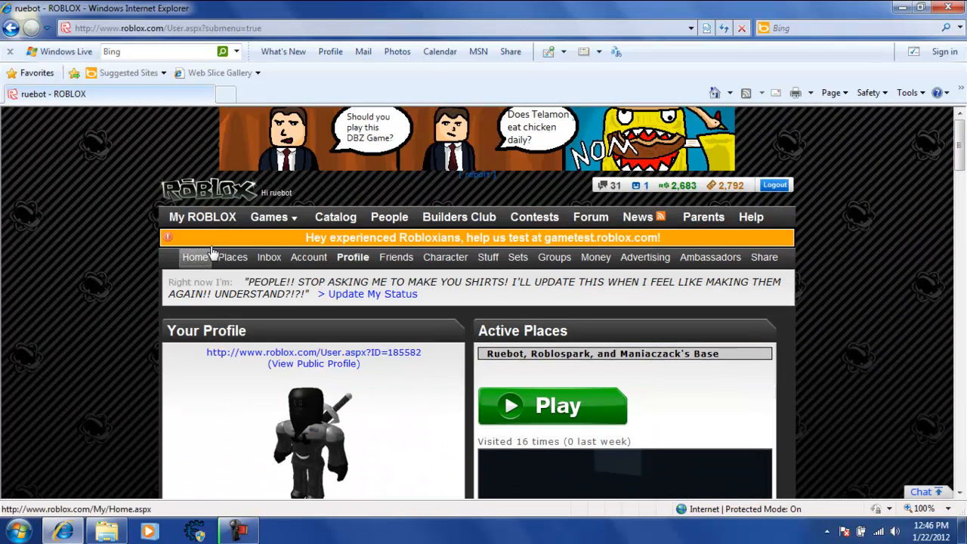
Return to Home and read down the My Feed posts and recently played games
left_click(195, 257)
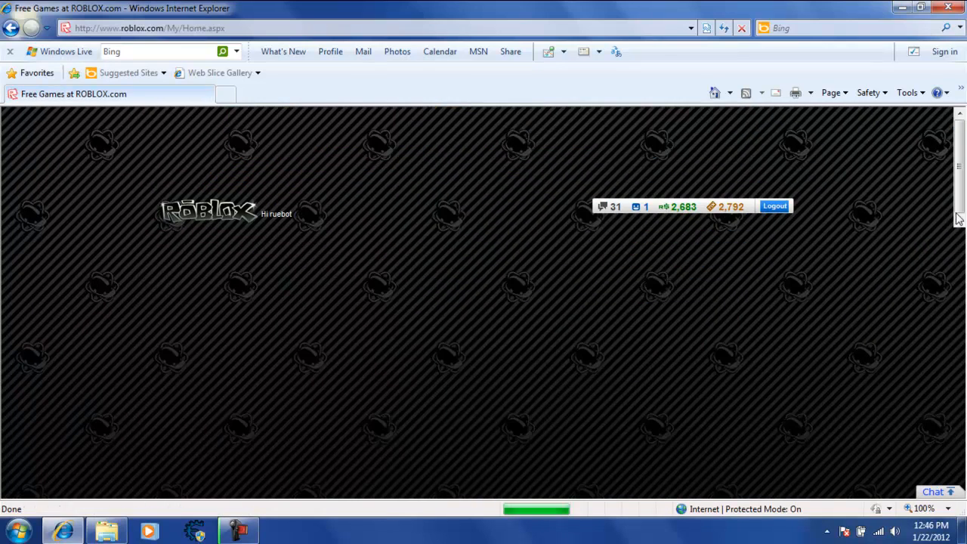
scroll("down", 3)
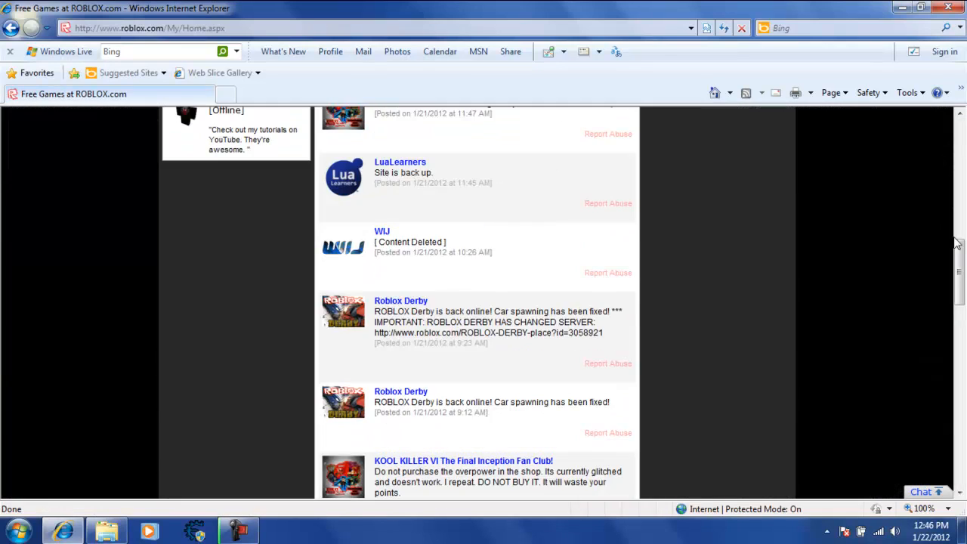
scroll("up", 3)
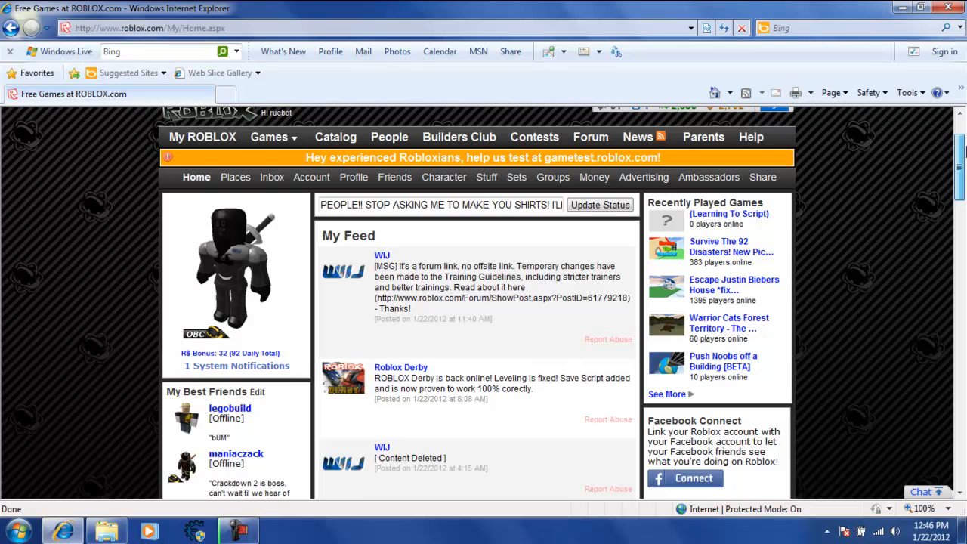
scroll("down", 3)
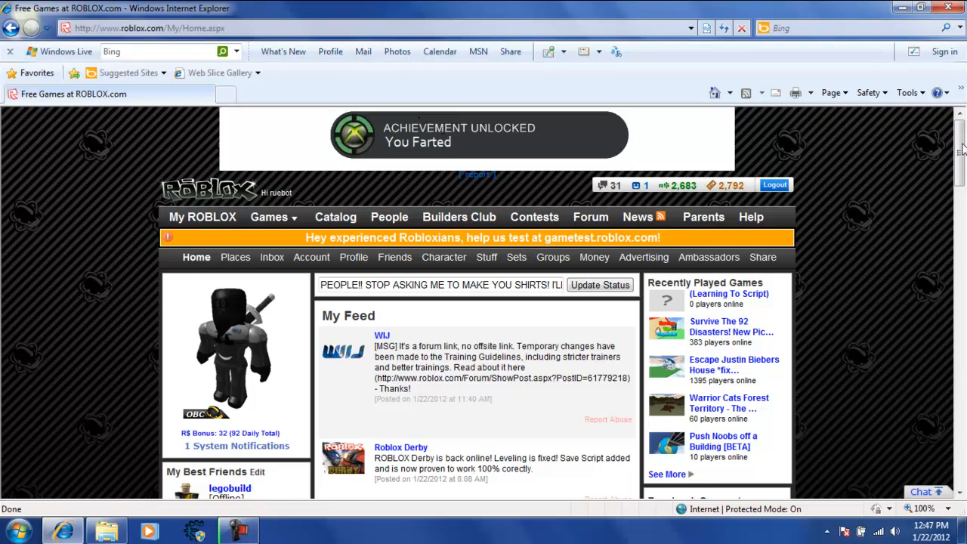
scroll("down", 3)
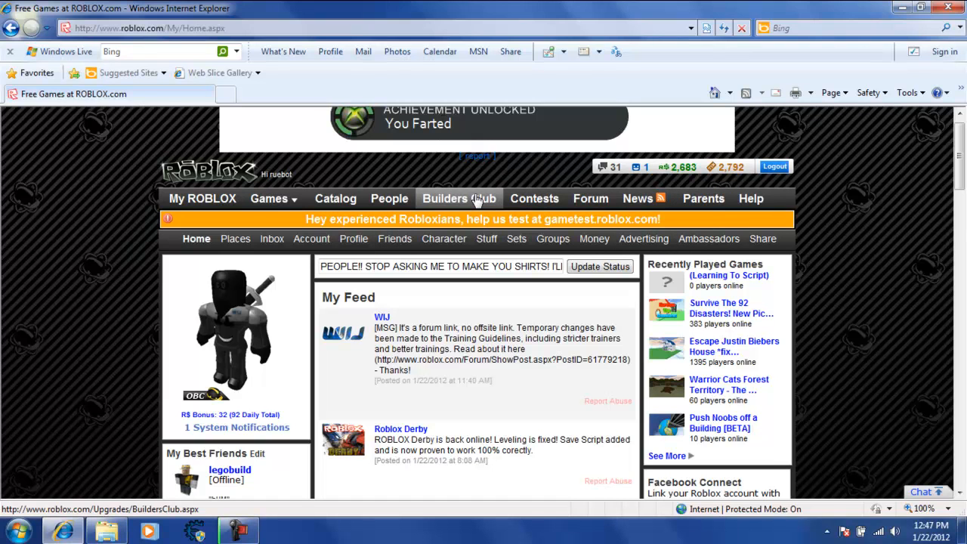
View the Builders Club upgrade page with its membership plans and current Outrageous subscription
left_click(459, 198)
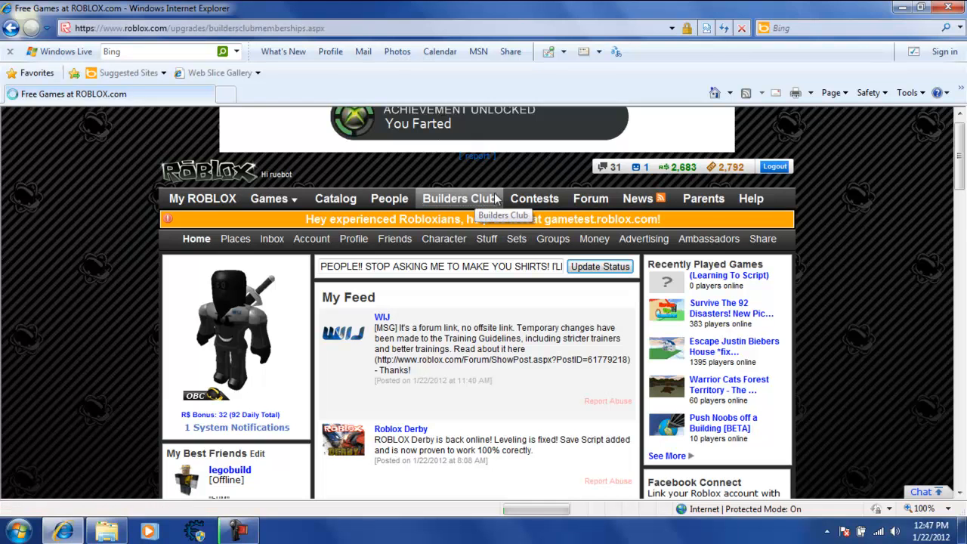
left_click(459, 198)
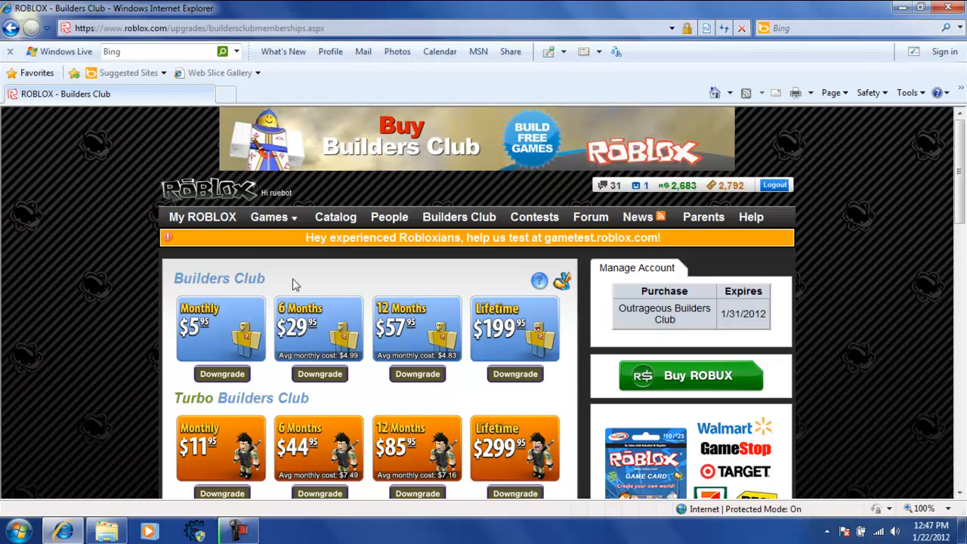
left_click(202, 217)
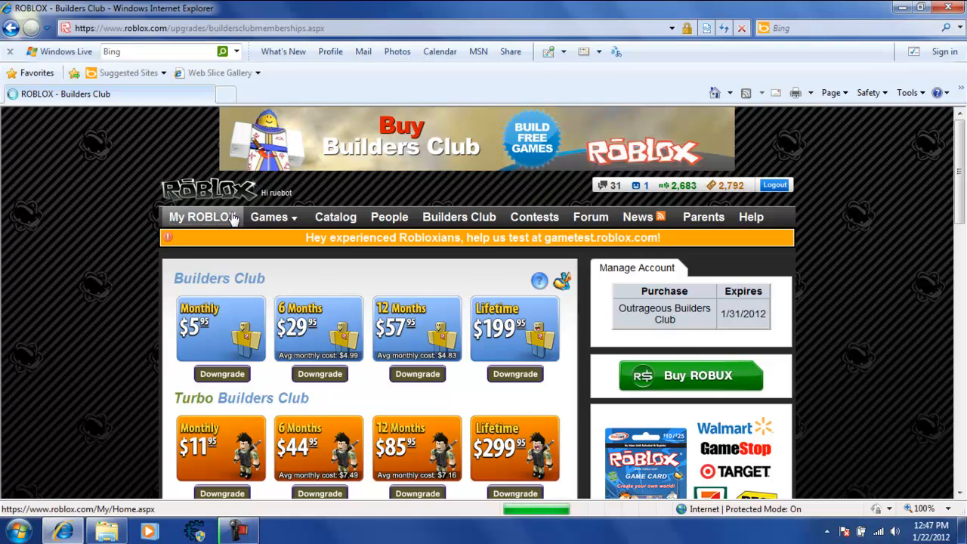
Go to My ROBLOX from Builders Club and view the home page feed
left_click(203, 218)
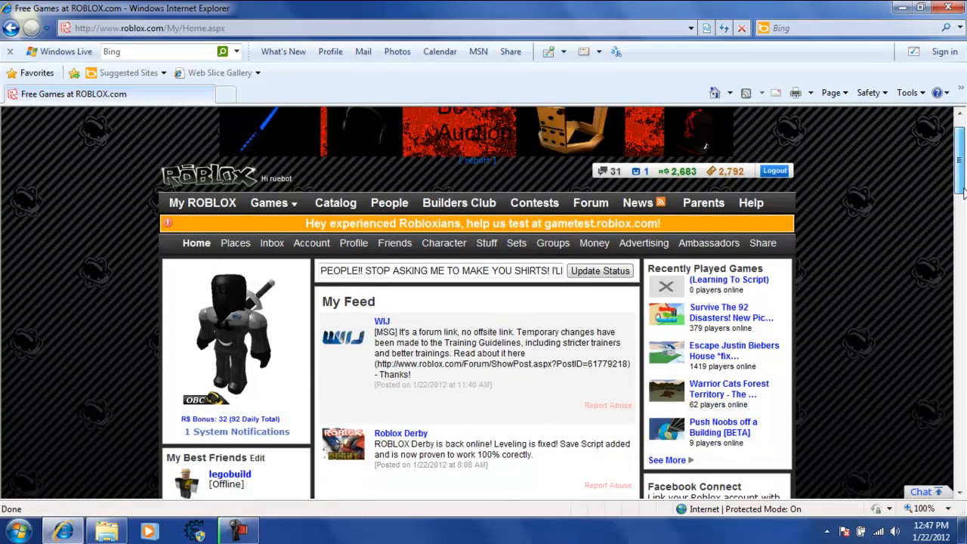
scroll("down", 3)
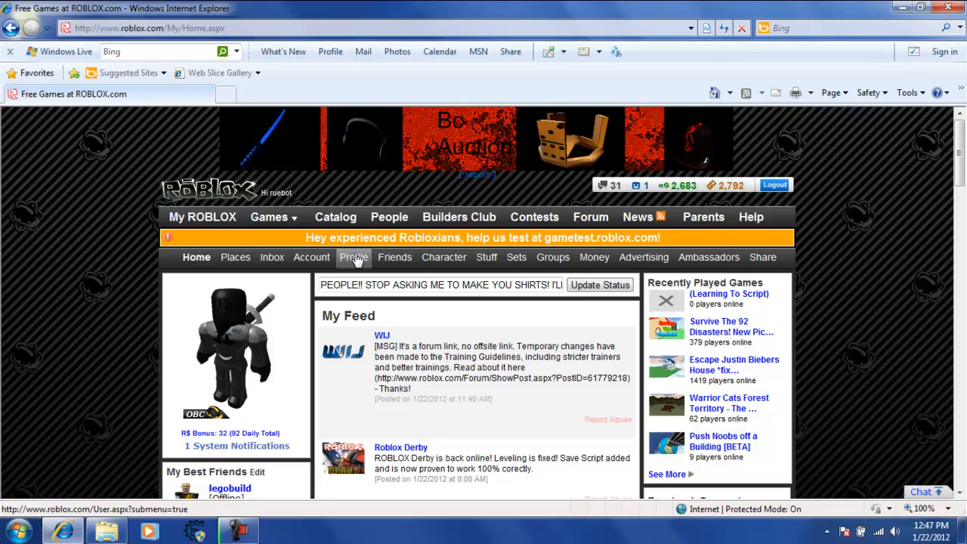
View the profile page's Statistics, Favorites and friends sections
left_click(354, 257)
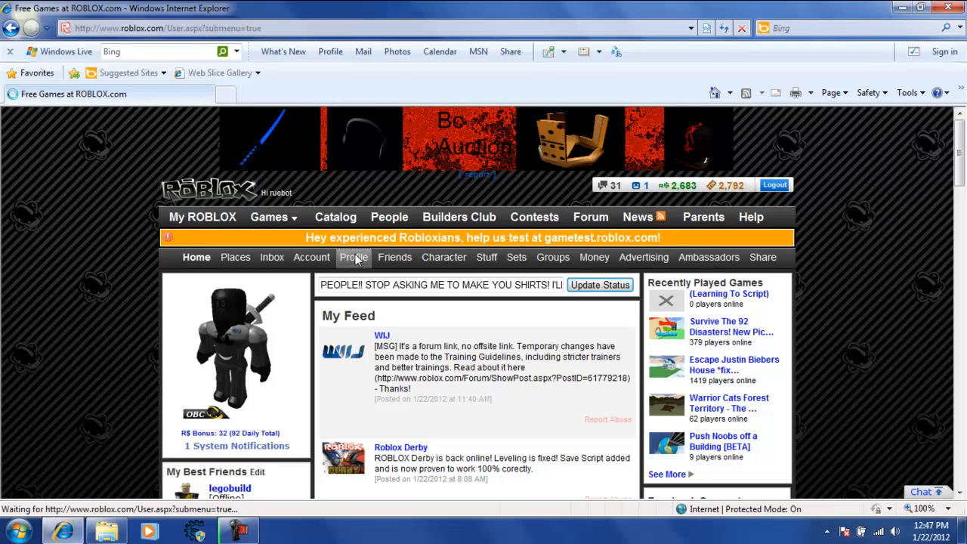
left_click(354, 257)
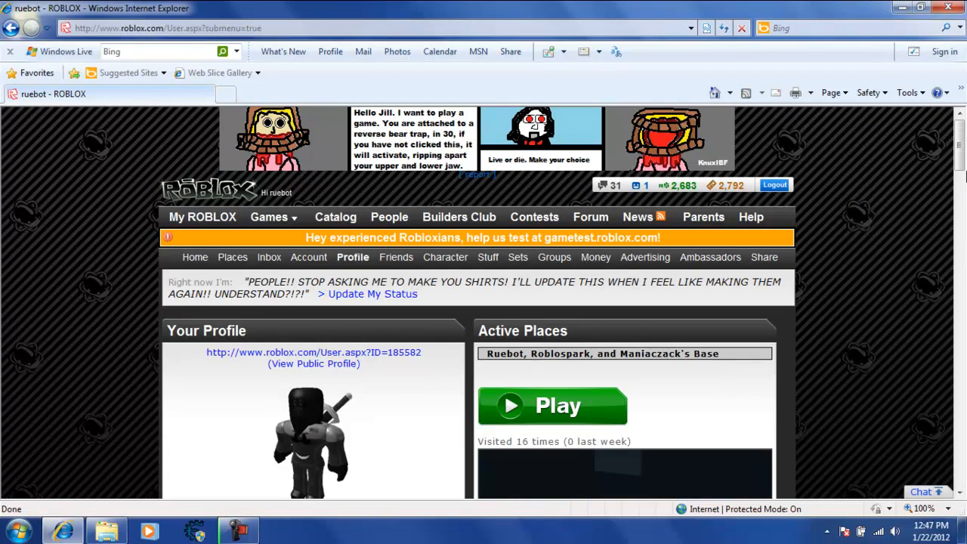
scroll("down", 3)
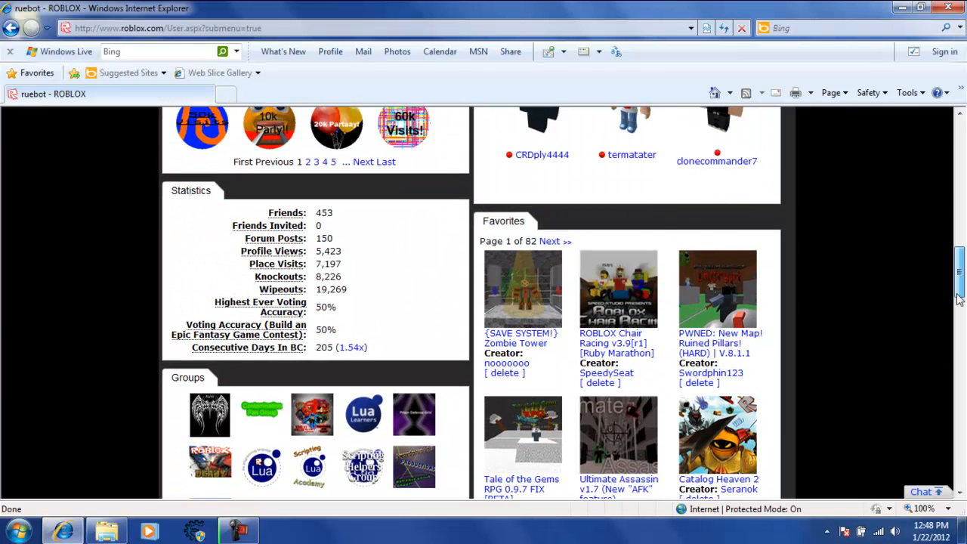
scroll("down", 3)
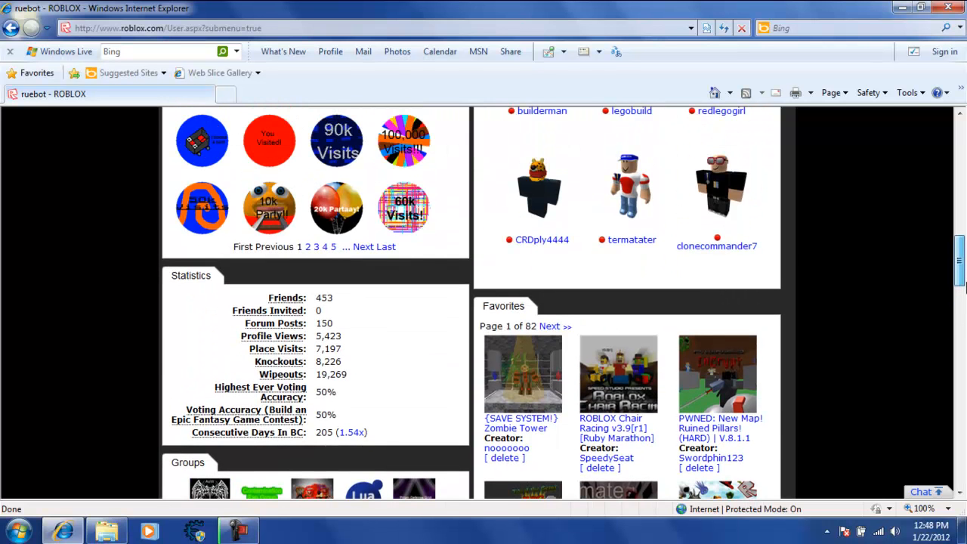
scroll("down", 3)
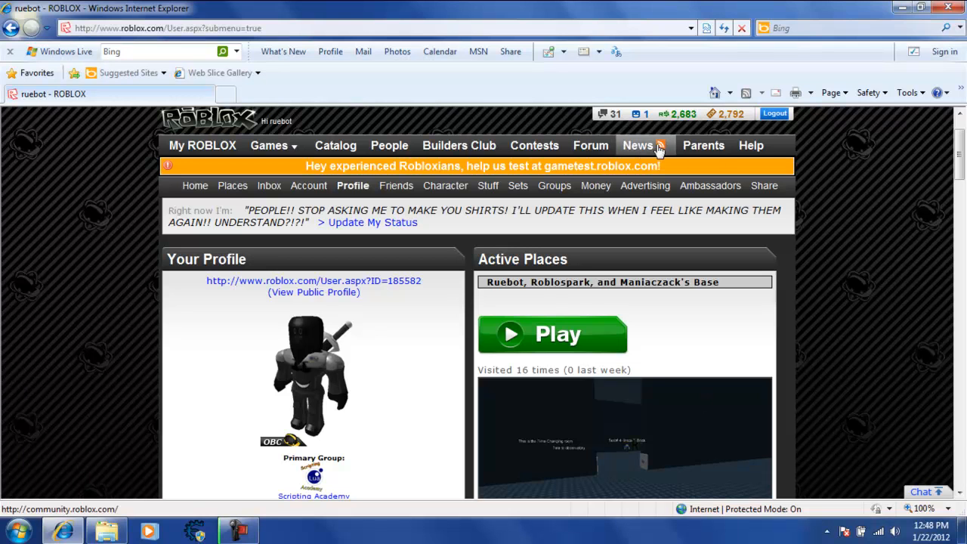
mouse_move(752, 145)
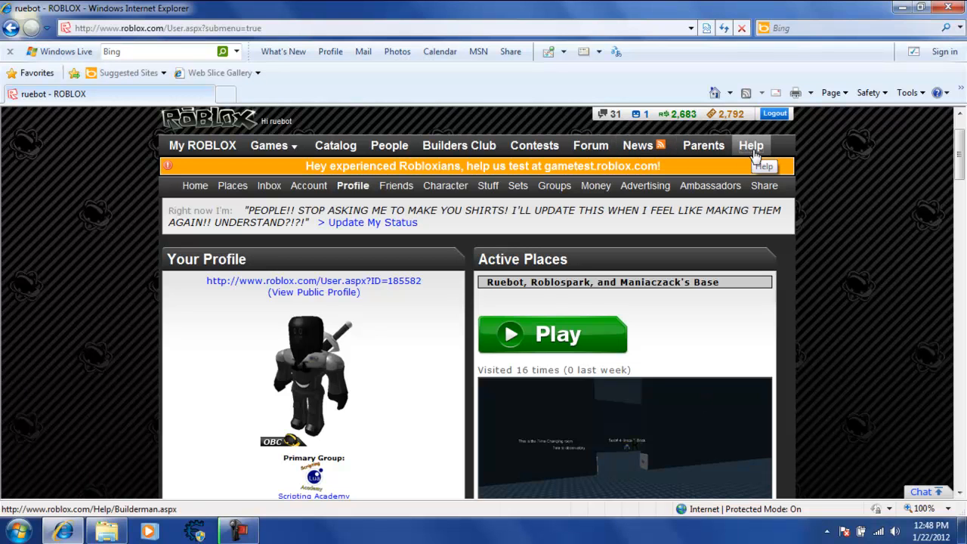
left_click(749, 145)
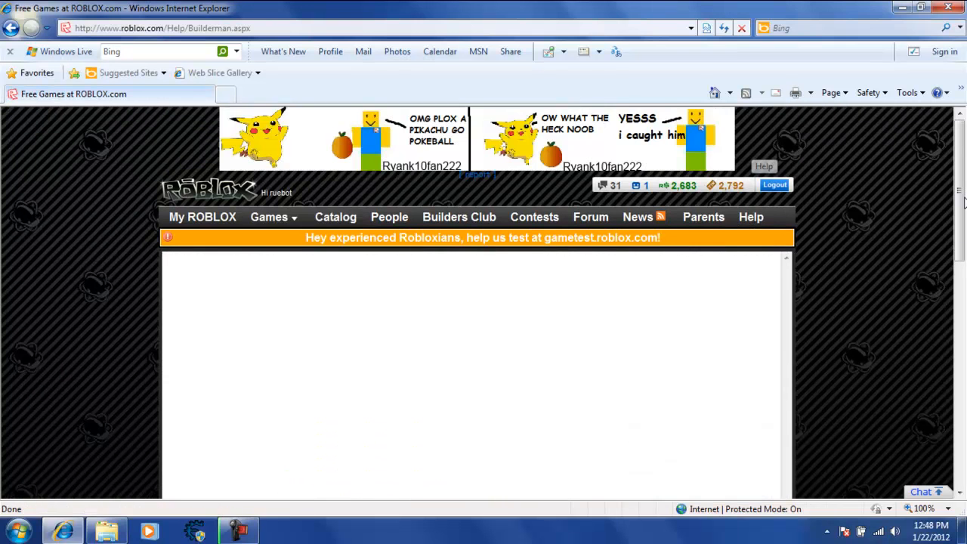
scroll("down", 3)
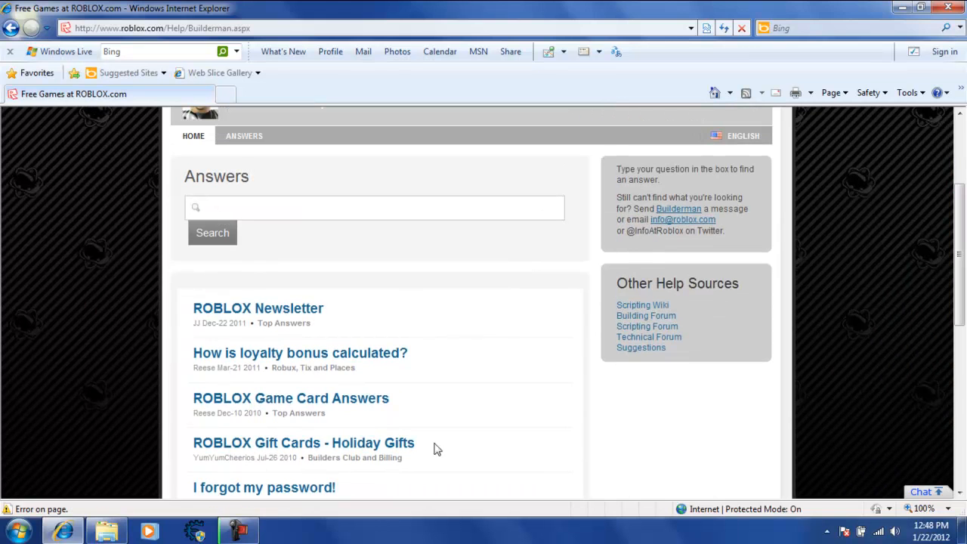
mouse_move(302, 328)
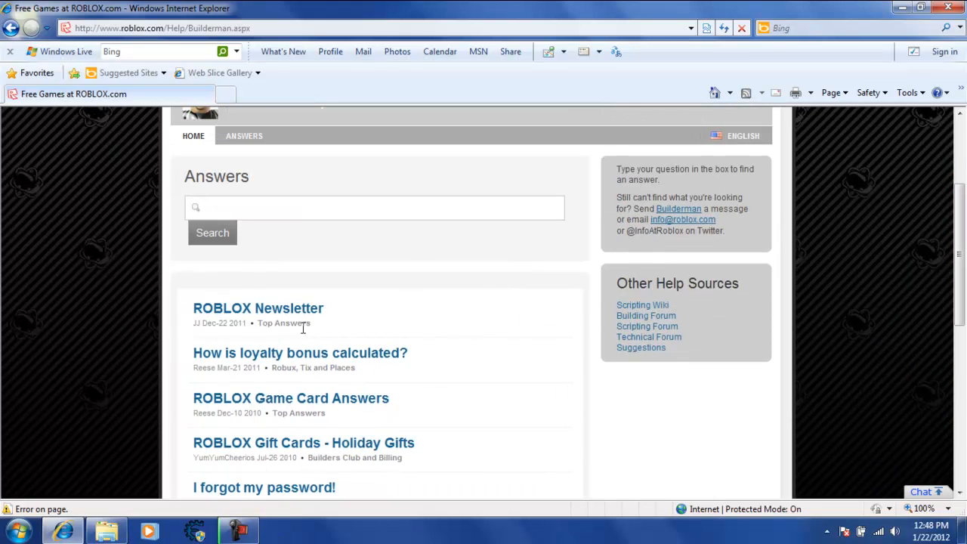
mouse_move(338, 517)
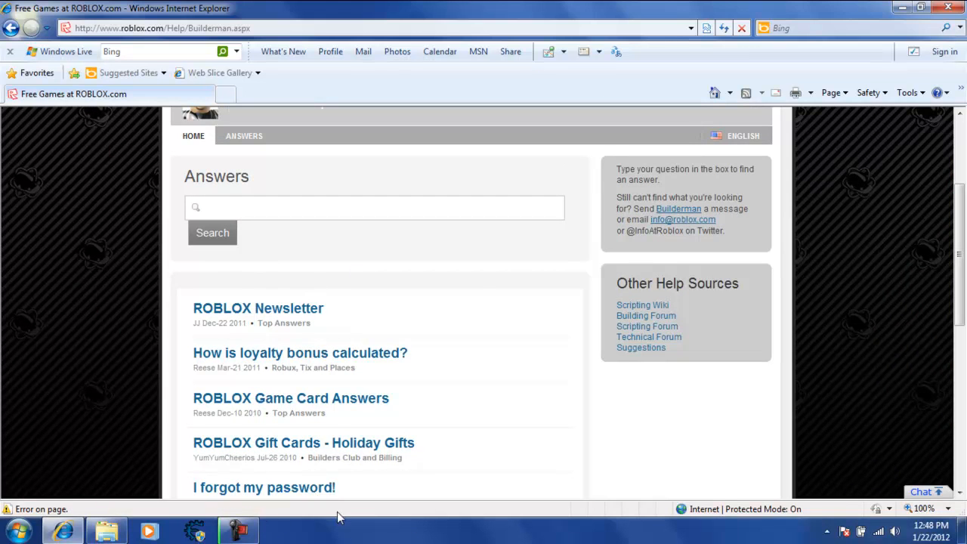
mouse_move(299, 352)
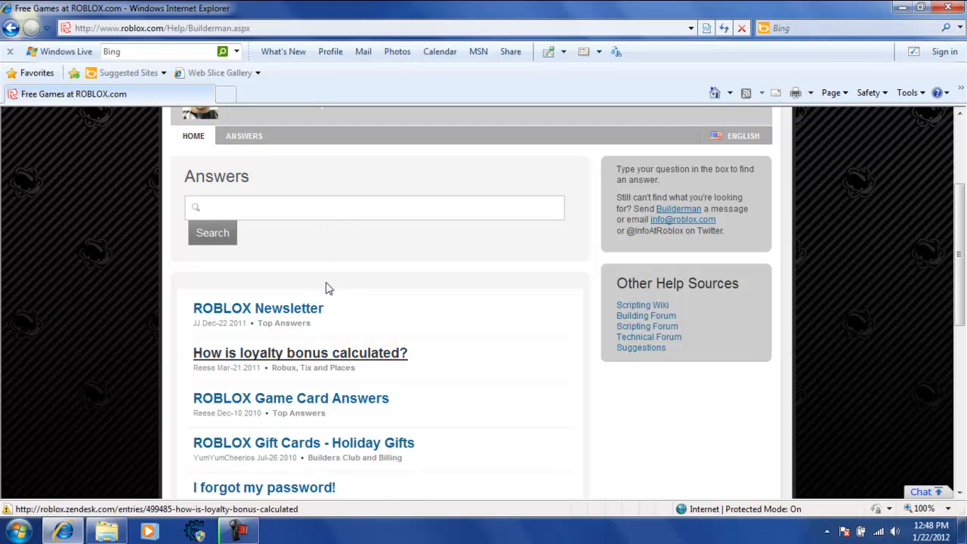
mouse_move(249, 486)
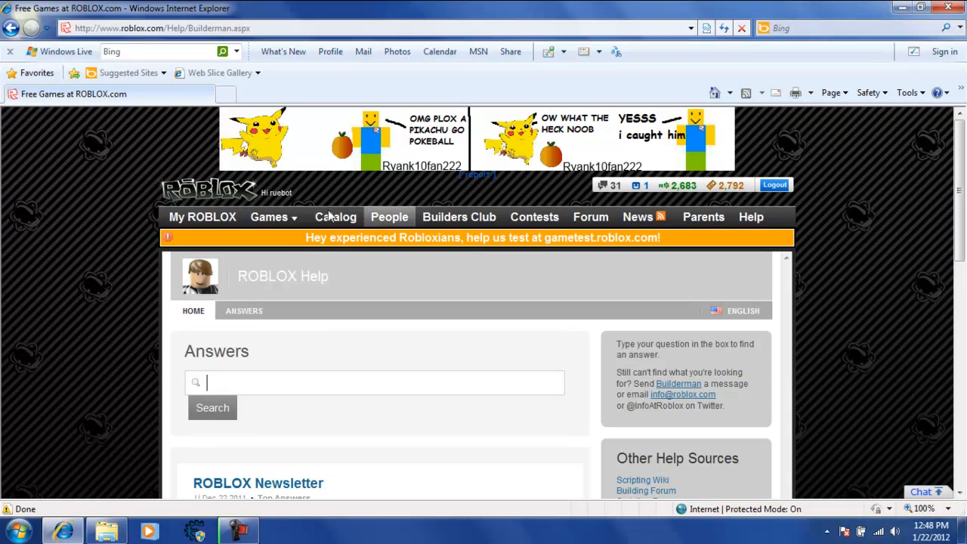
mouse_move(535, 217)
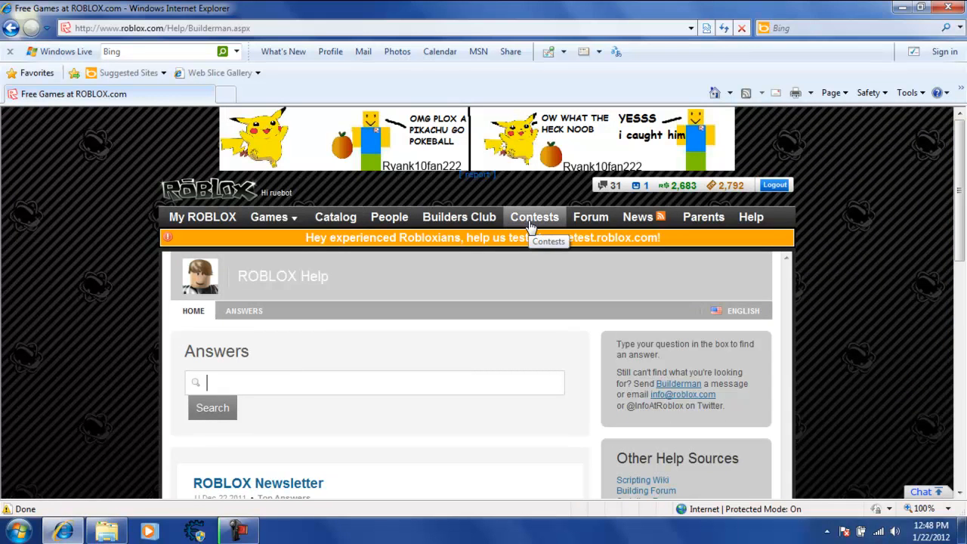
left_click(535, 217)
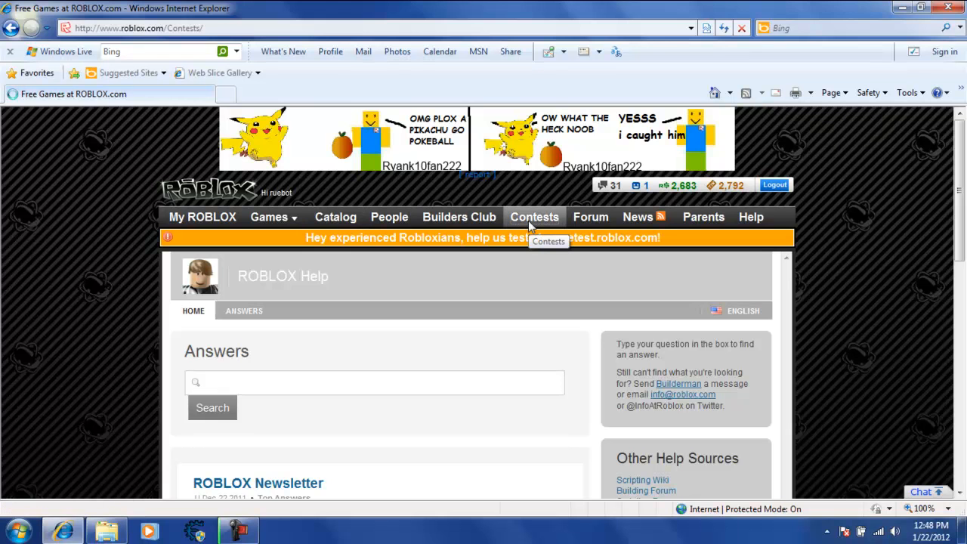
View the Contests page's epic fantasy game contest leaders, voters and prizes
left_click(536, 217)
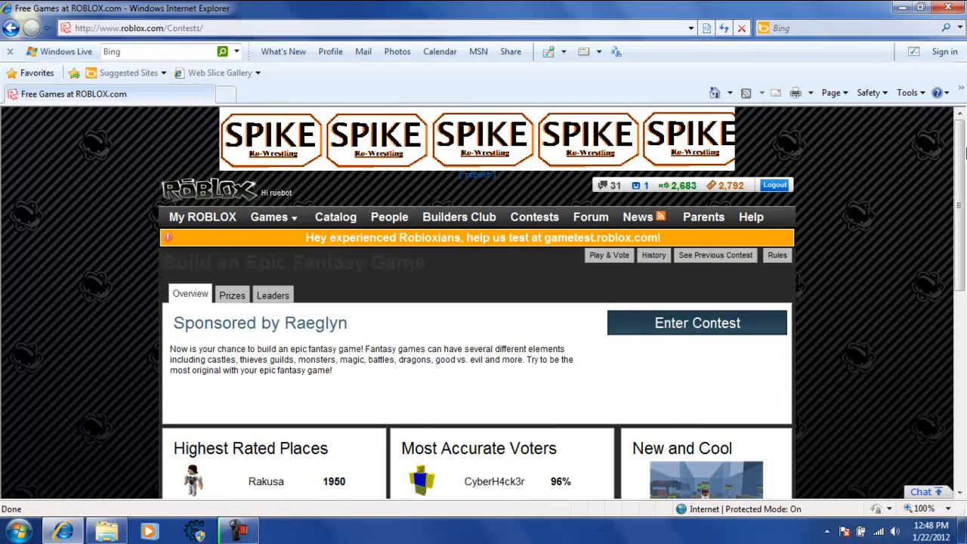
scroll("down", 3)
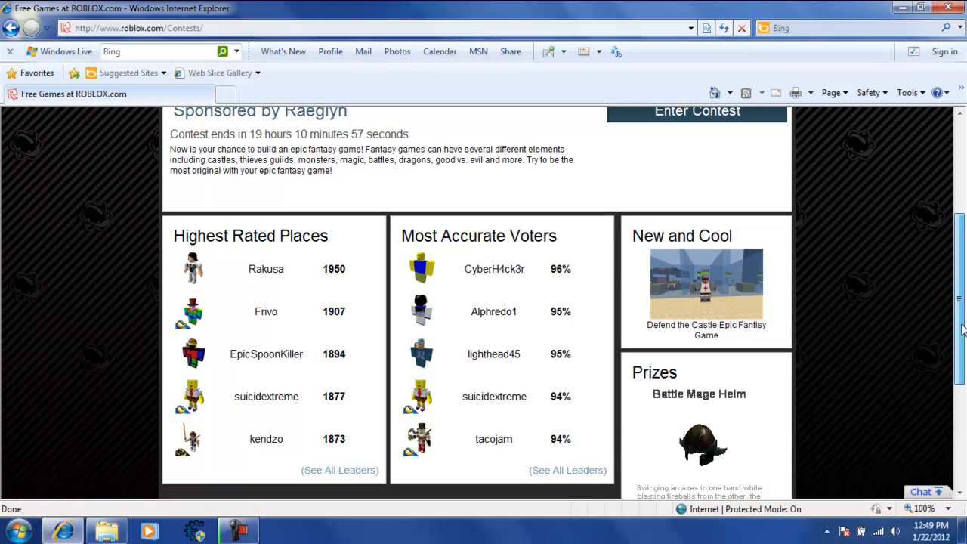
scroll("down", 3)
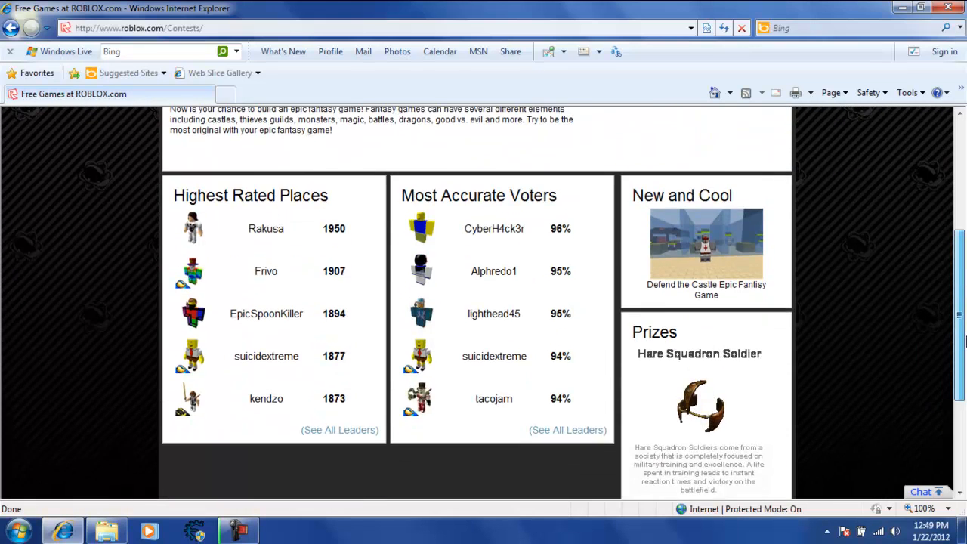
scroll("down", 3)
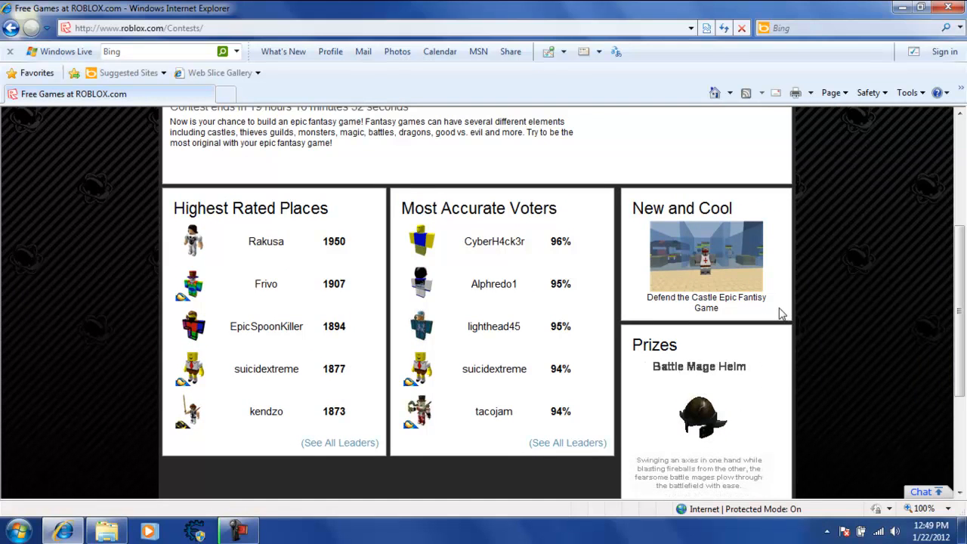
mouse_move(415, 285)
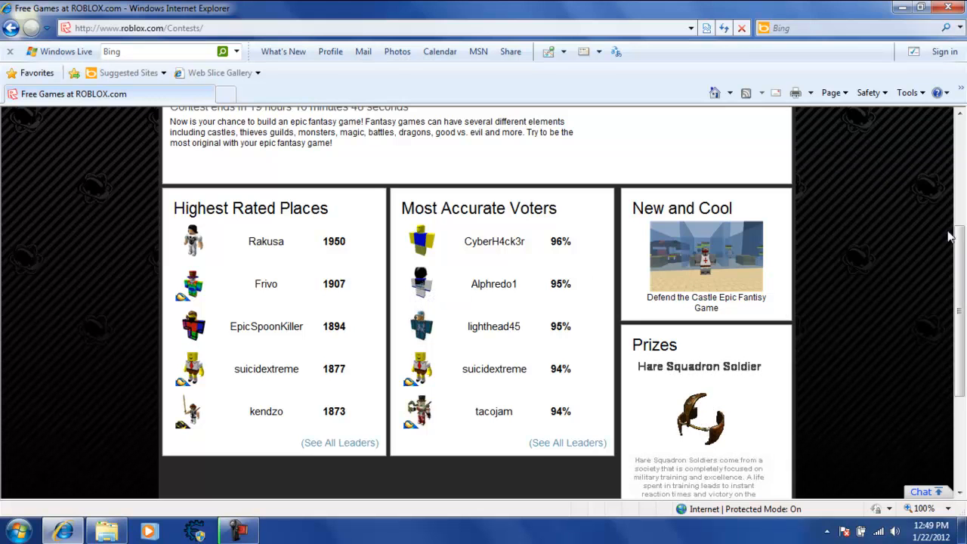
scroll("up", 3)
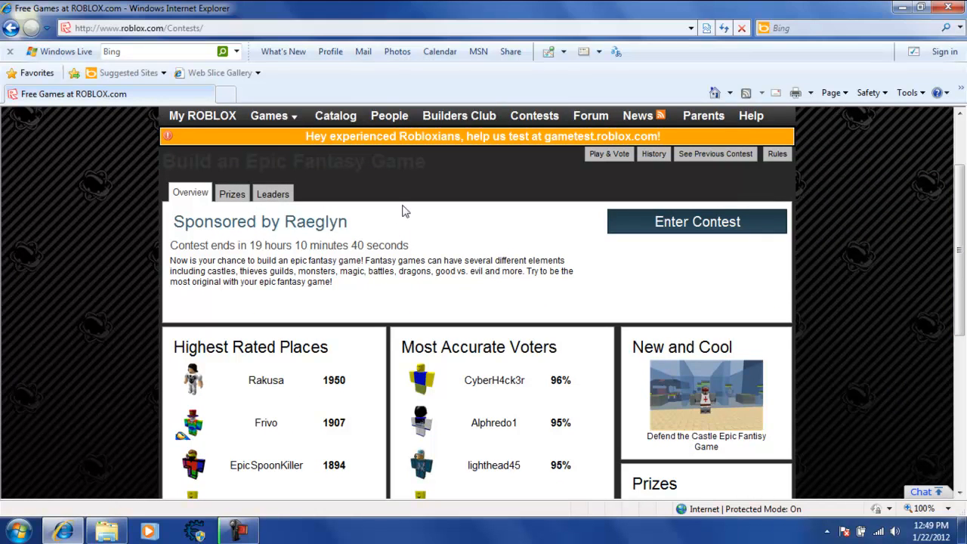
mouse_move(390, 243)
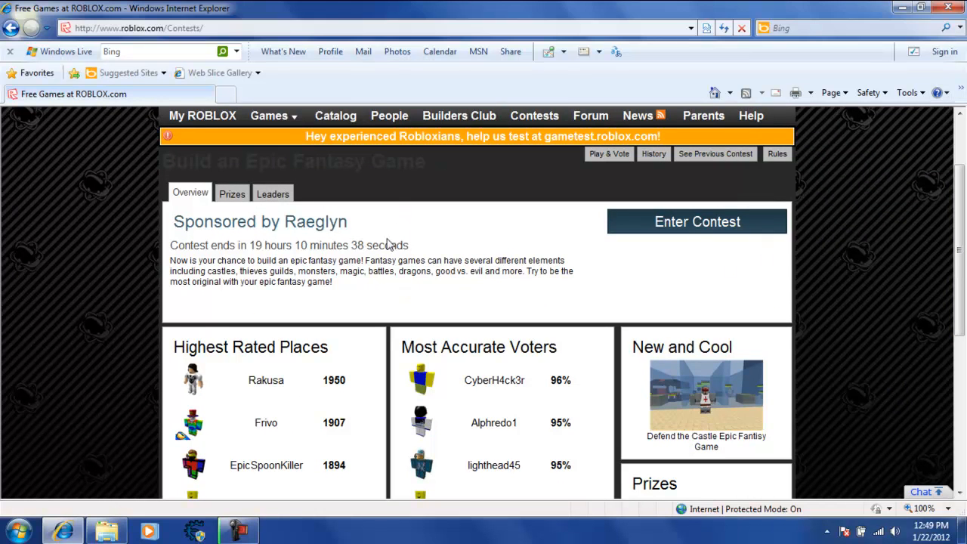
mouse_move(732, 145)
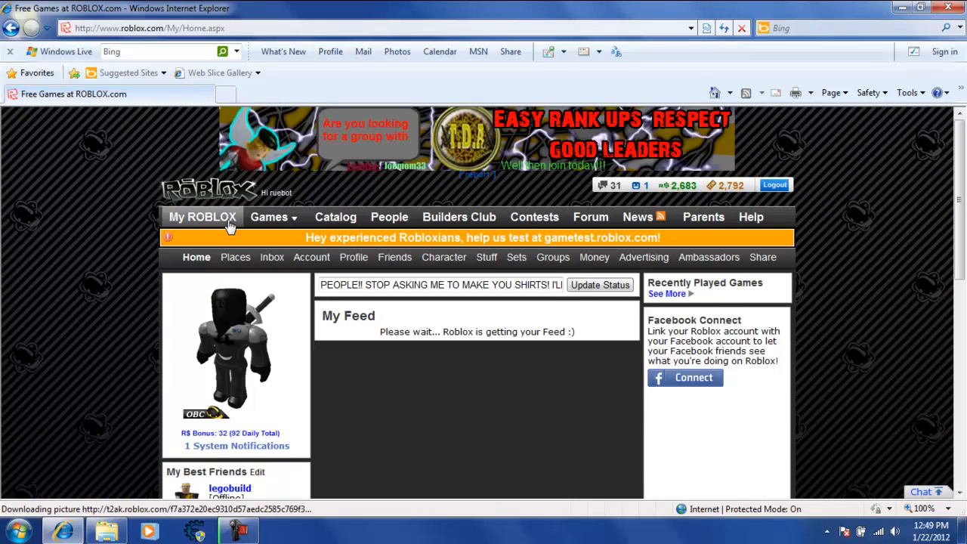
Open the Catalog page and look through the featured avatar items with their prices
left_click(335, 218)
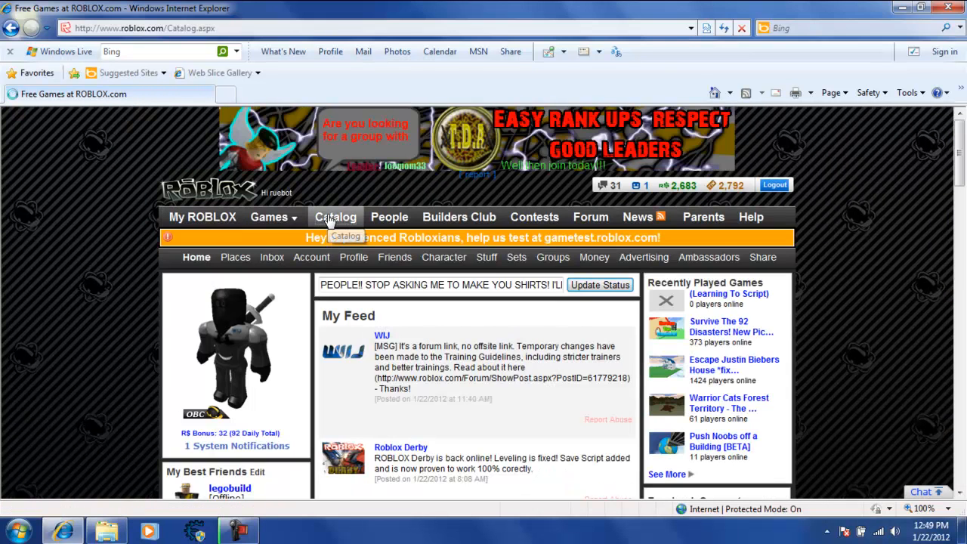
left_click(335, 218)
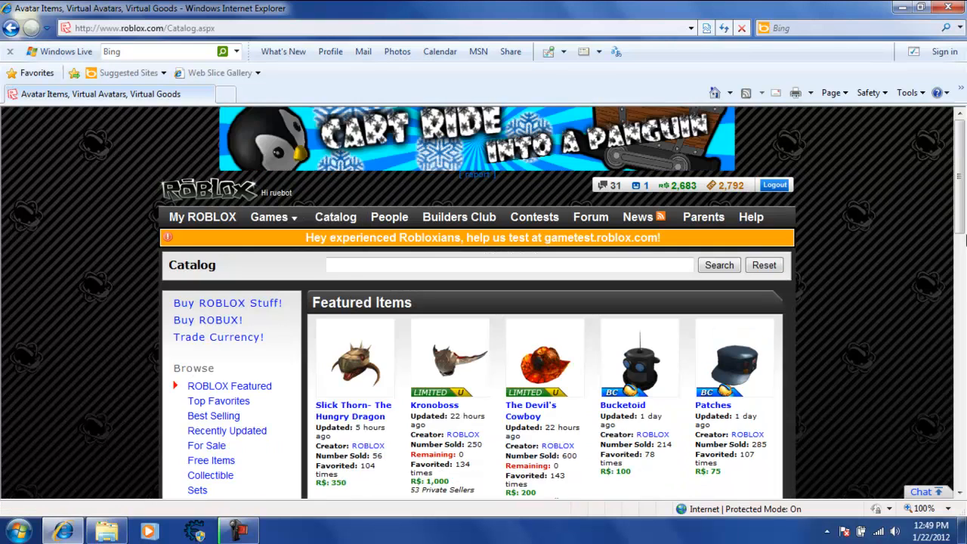
scroll("down", 3)
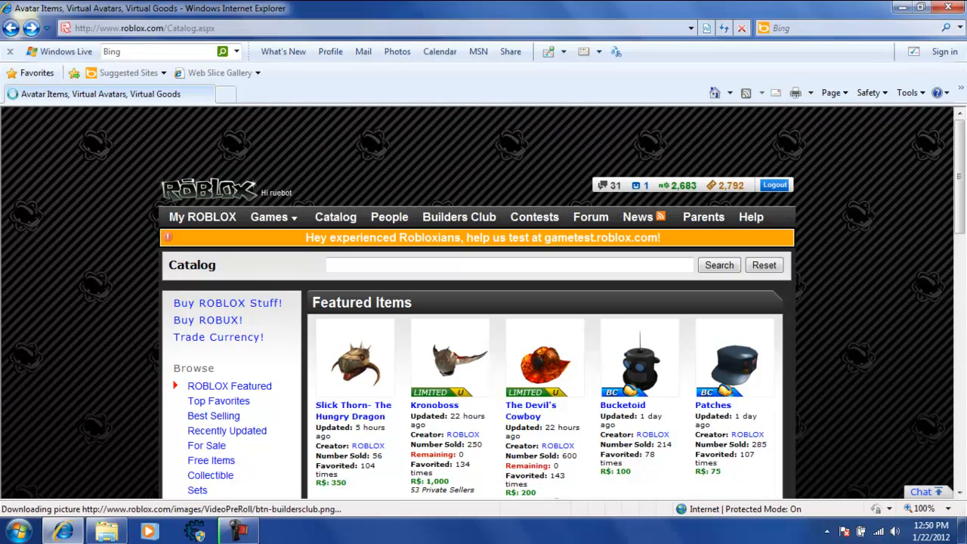
Expand the Roblox folder under All Programs to show Play Roblox and Roblox Studio
left_click(13, 529)
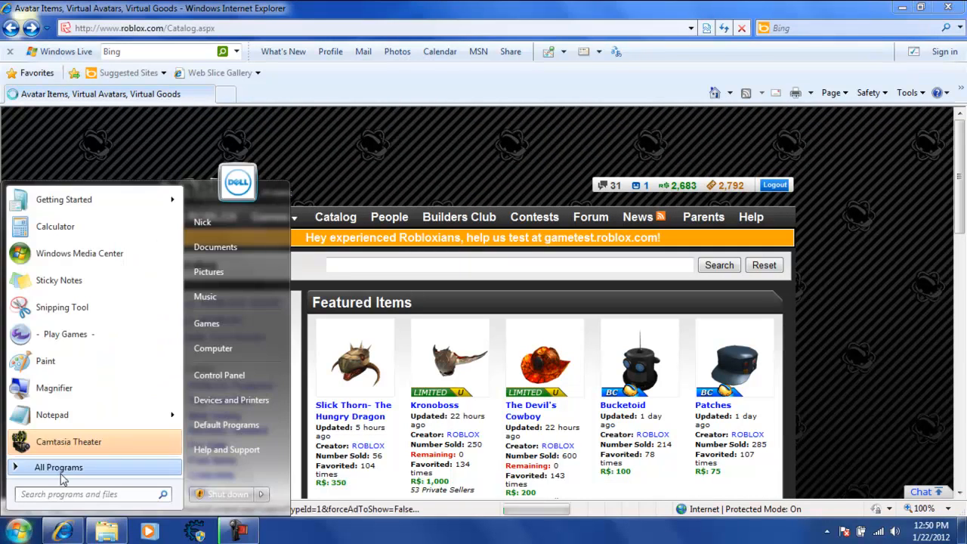
left_click(57, 465)
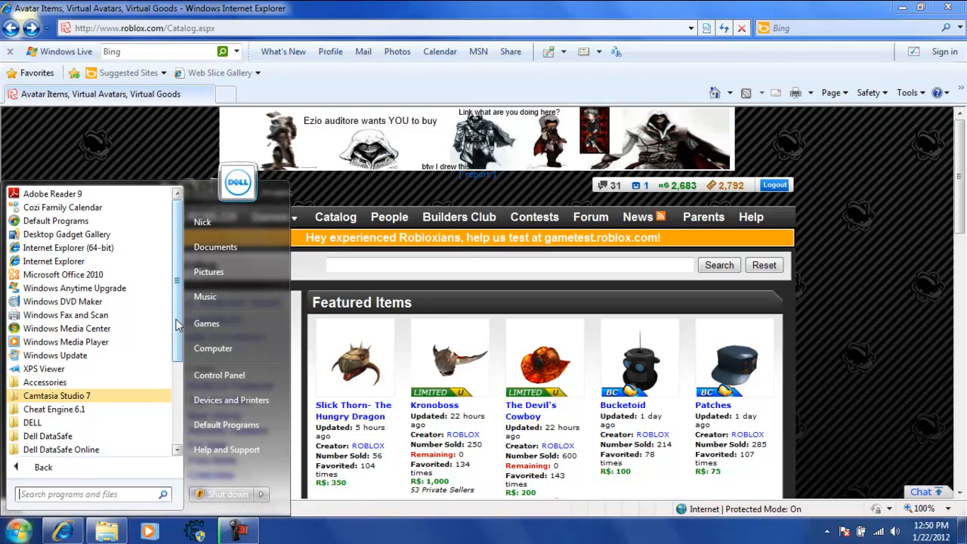
scroll("down", 3)
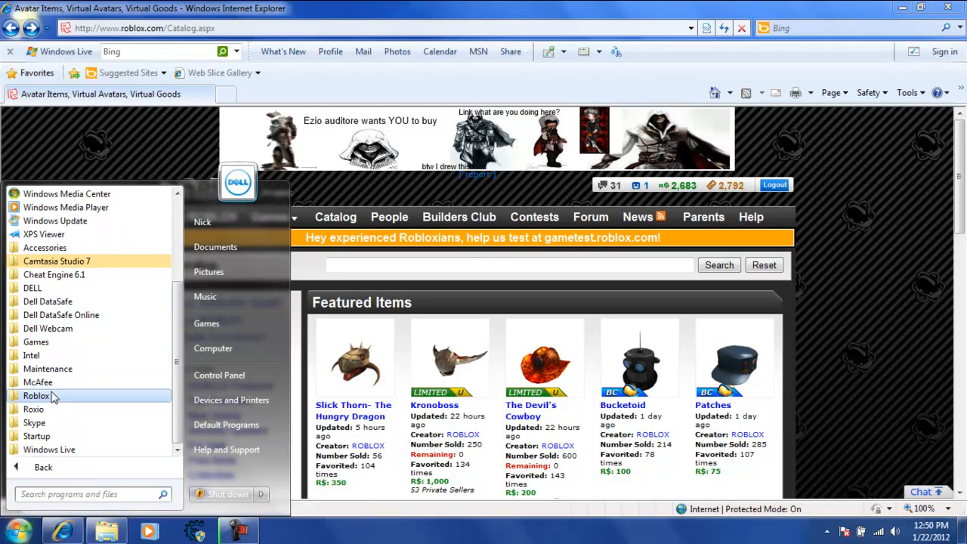
left_click(37, 396)
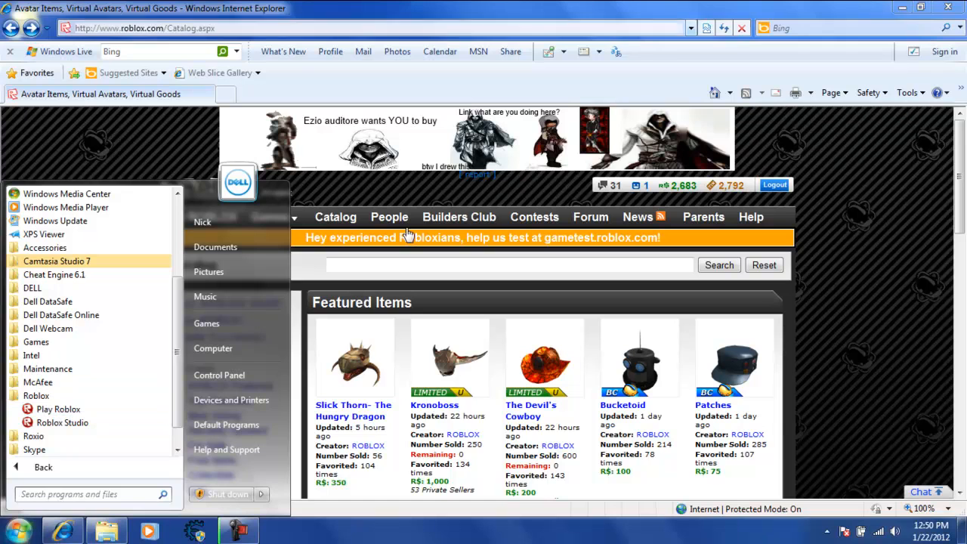
mouse_move(573, 507)
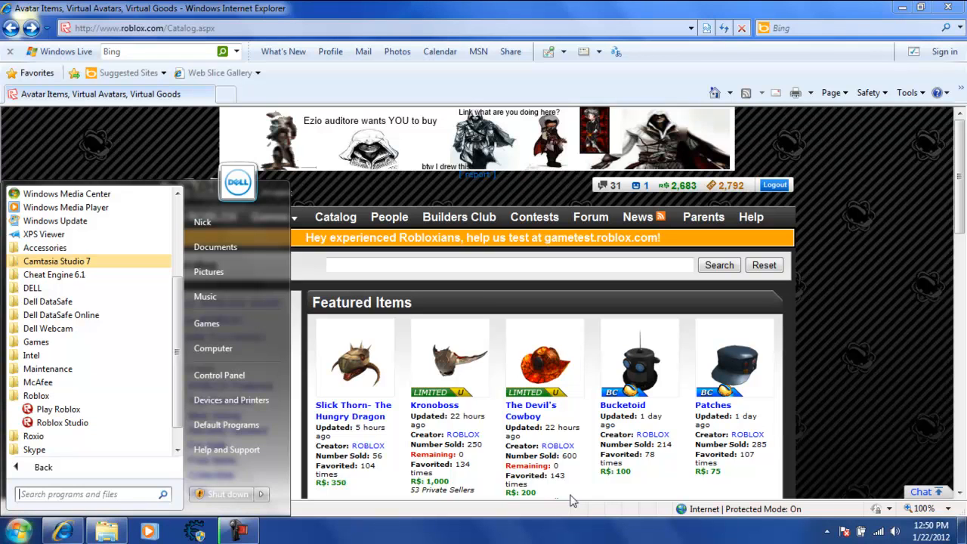
mouse_move(61, 423)
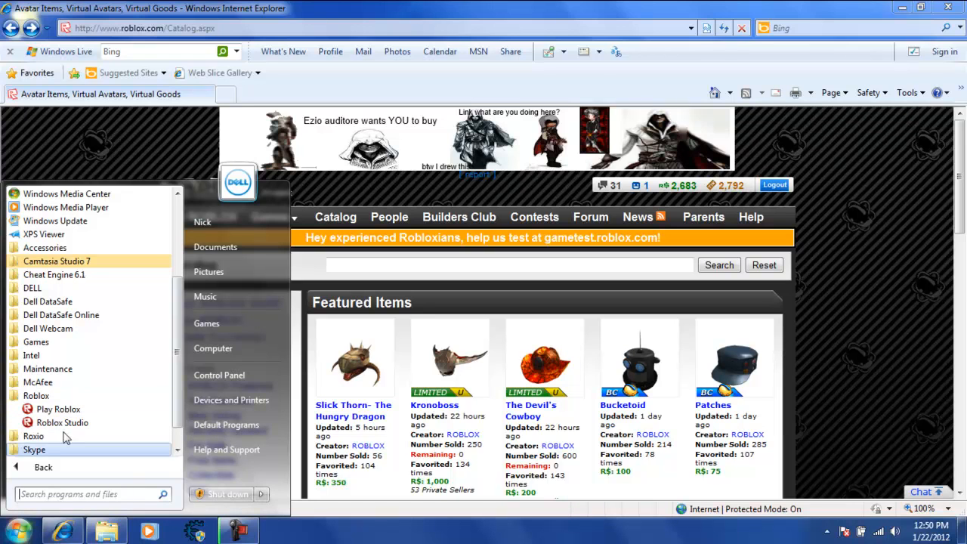
mouse_move(62, 423)
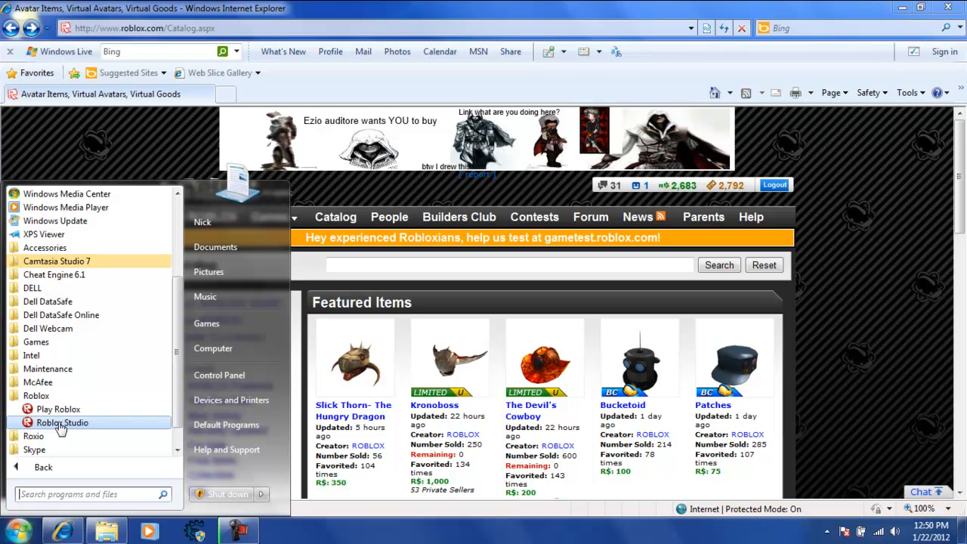
Launch Roblox Studio so the Roblox Games page loads in its editor window
left_click(61, 426)
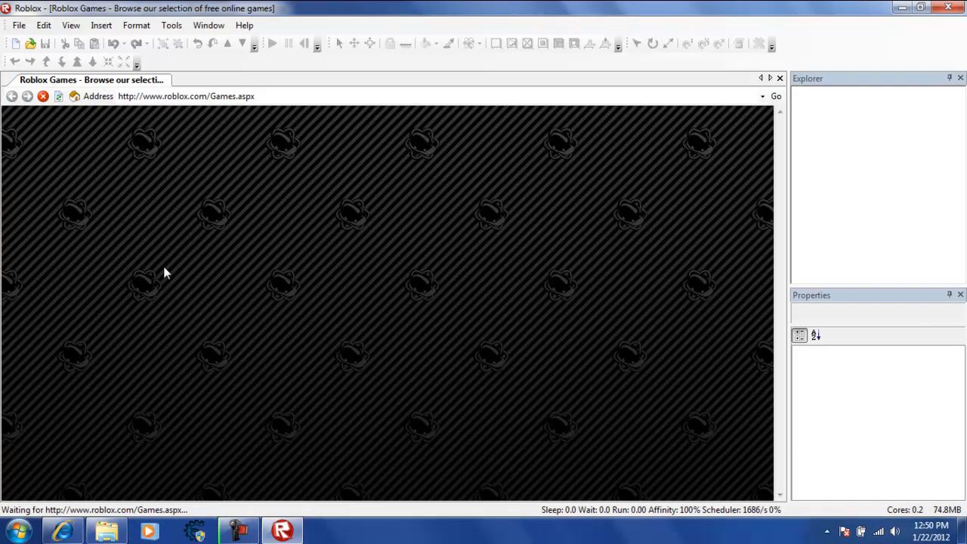
mouse_move(160, 263)
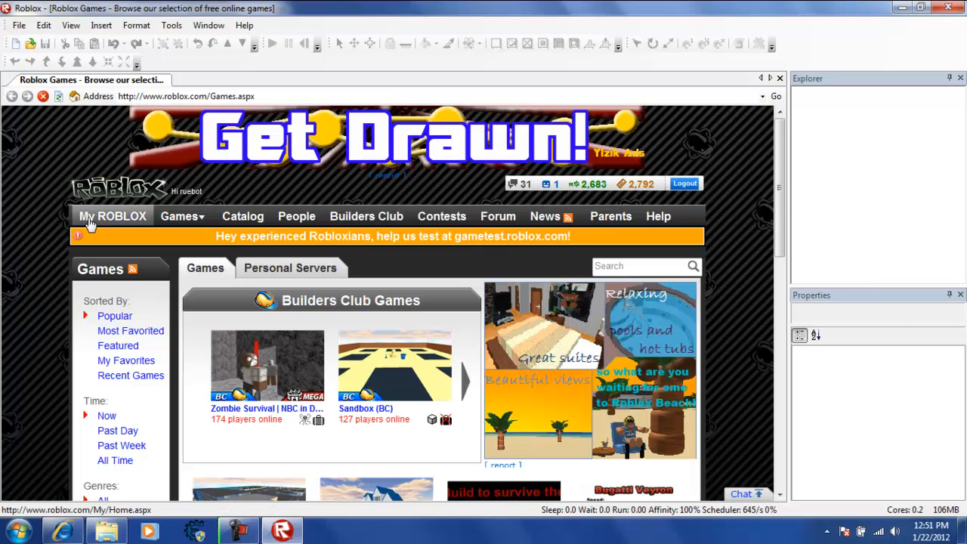
Go to the My ROBLOX profile page and browse down to the Active Places list
left_click(112, 216)
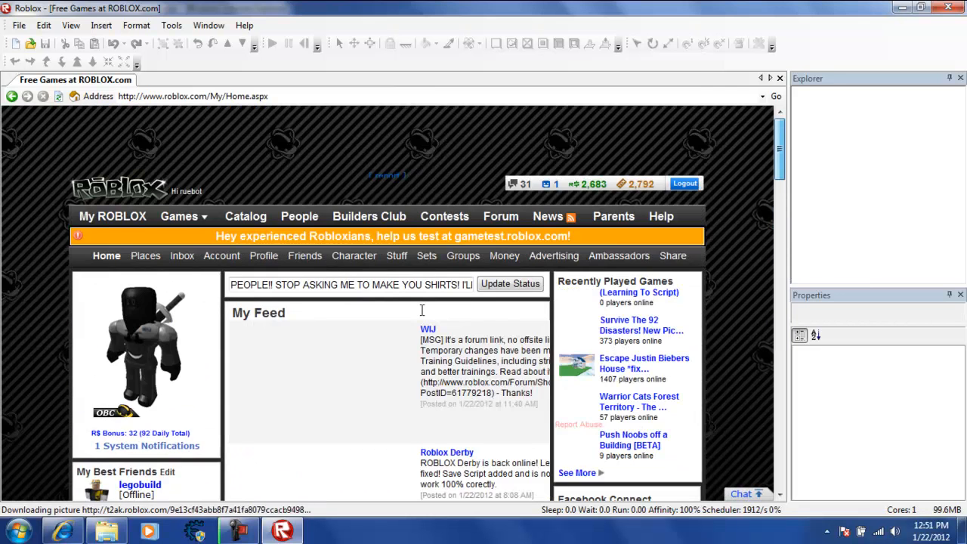
scroll("down", 3)
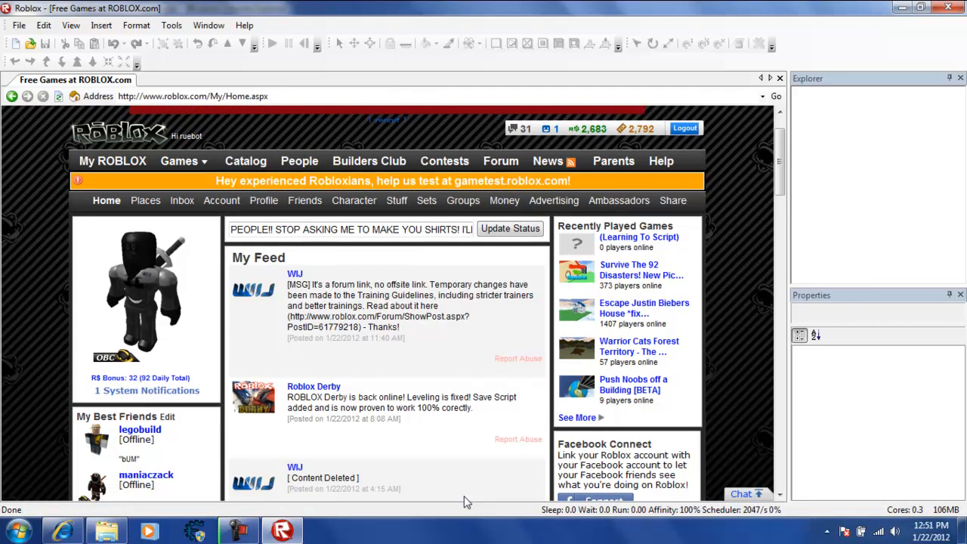
mouse_move(435, 461)
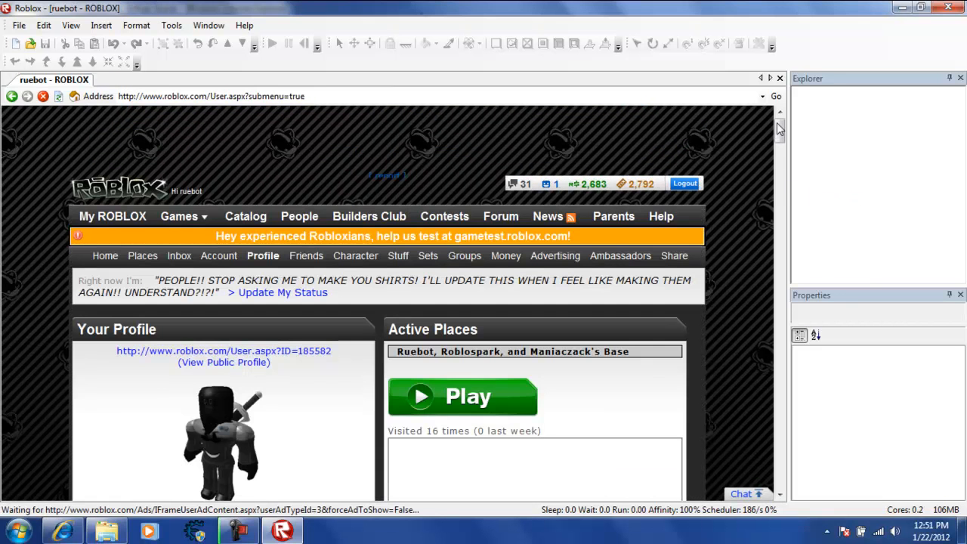
scroll("down", 3)
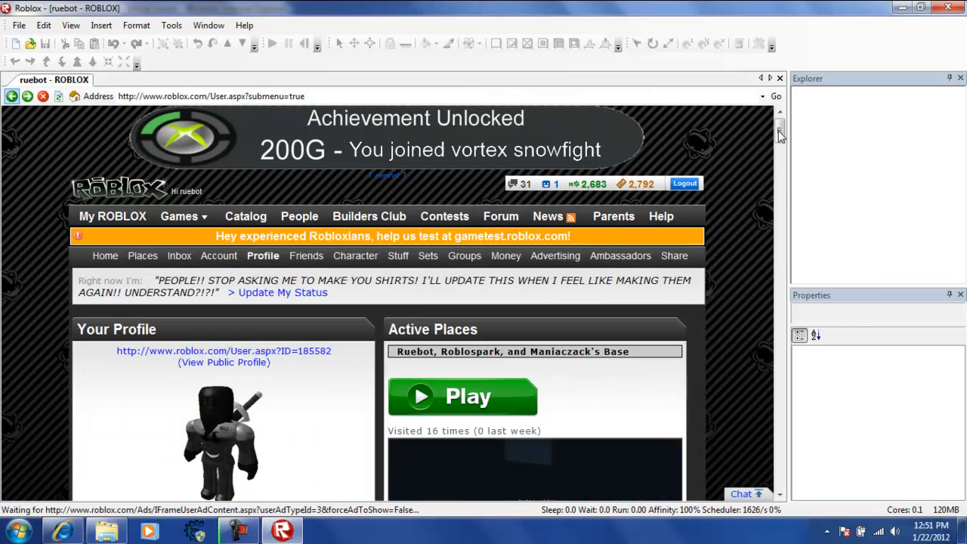
scroll("down", 3)
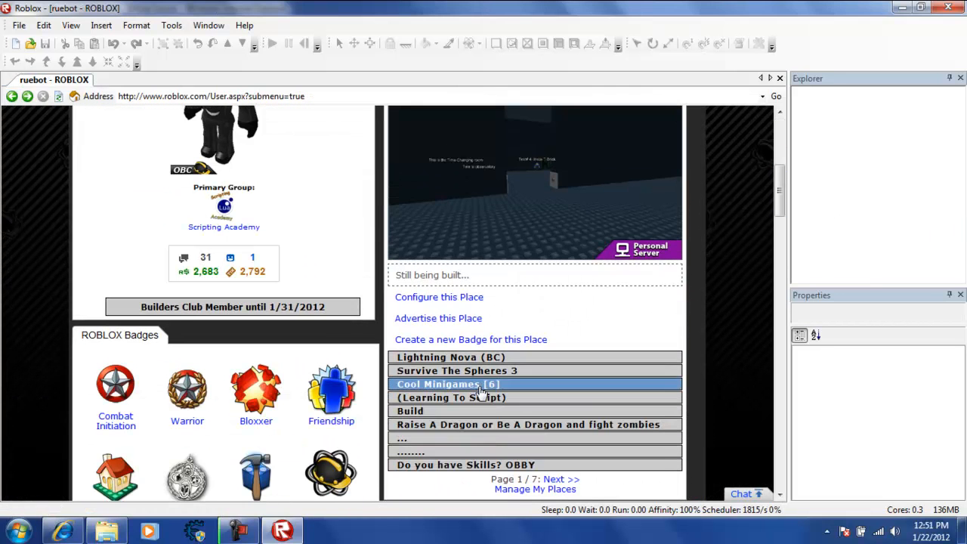
Open the Survive The Spheres 3 place page with its Play, Build and Edit options
left_click(447, 384)
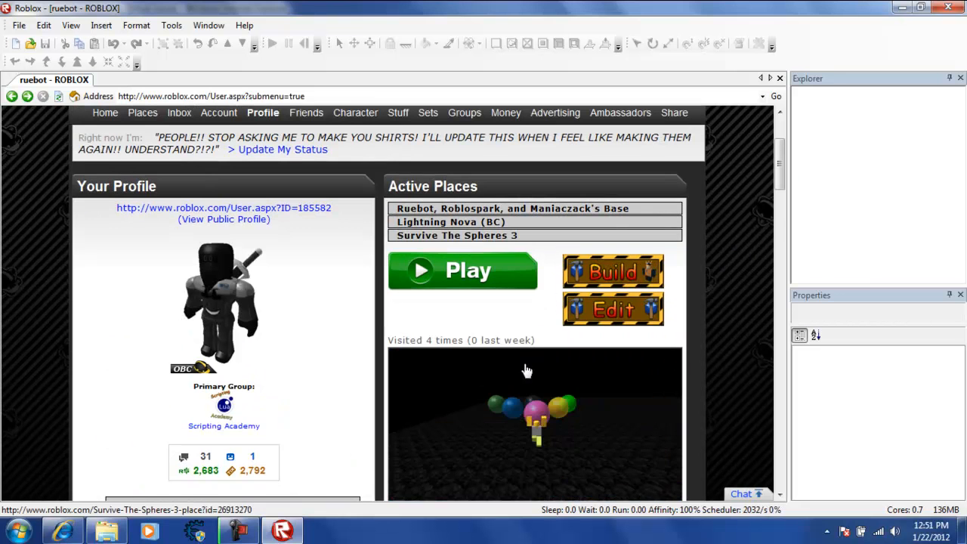
left_click(457, 236)
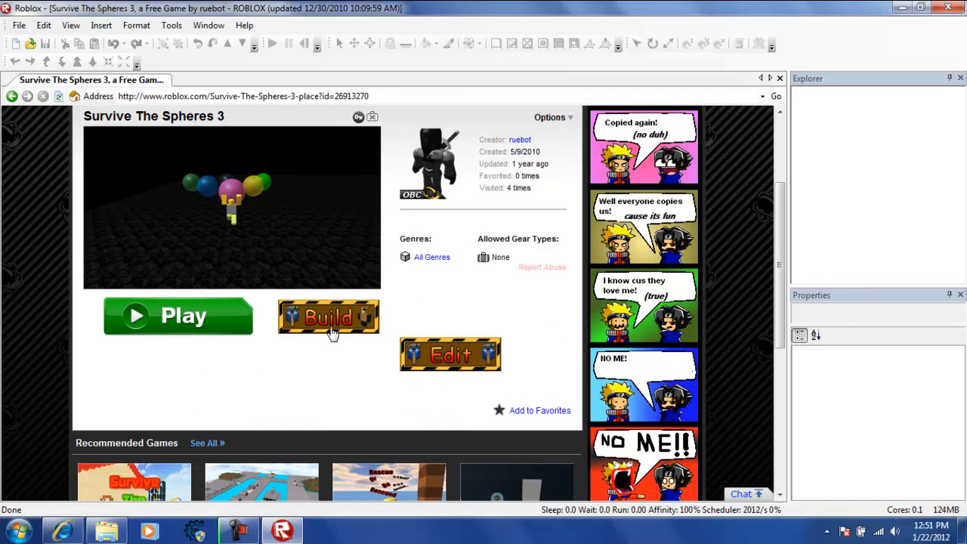
mouse_move(469, 329)
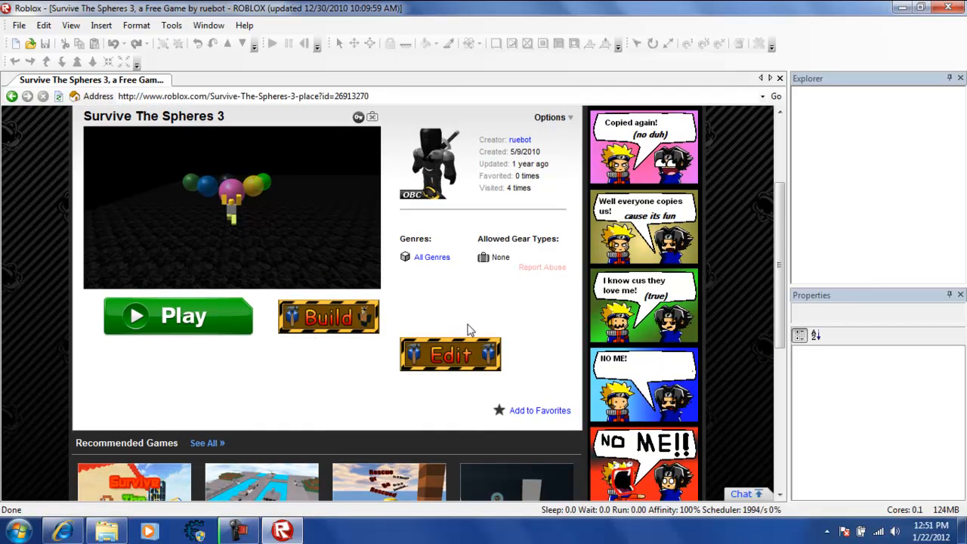